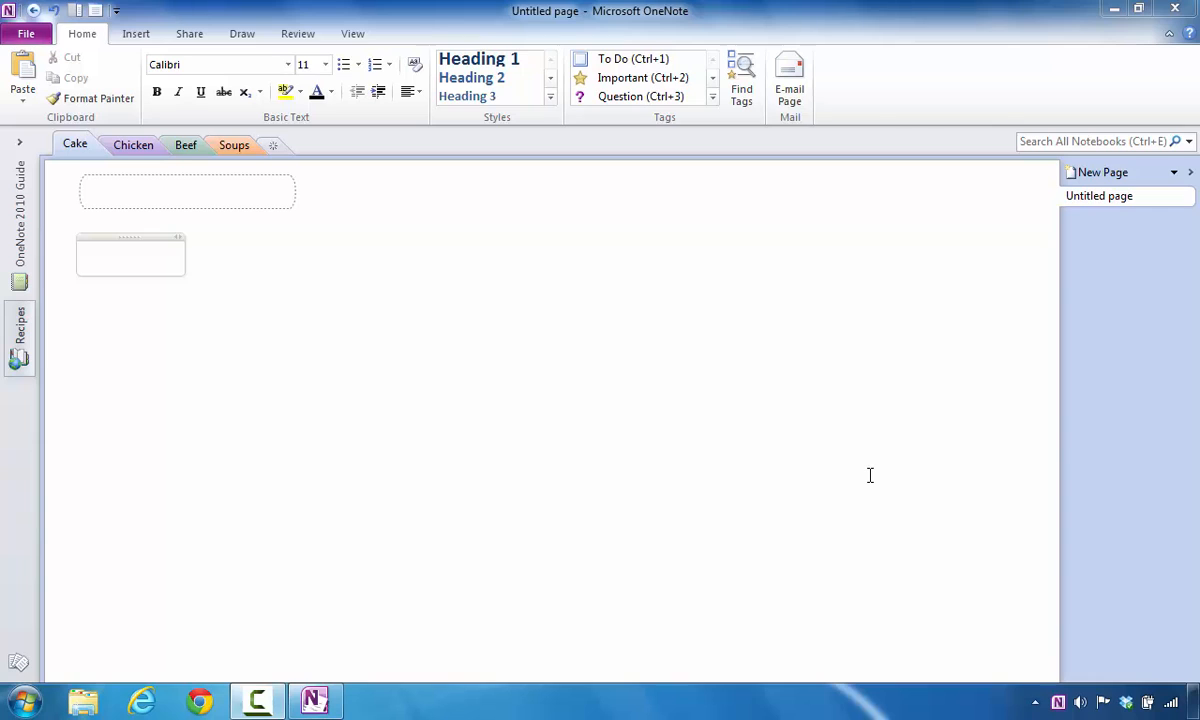
mouse_move(183, 245)
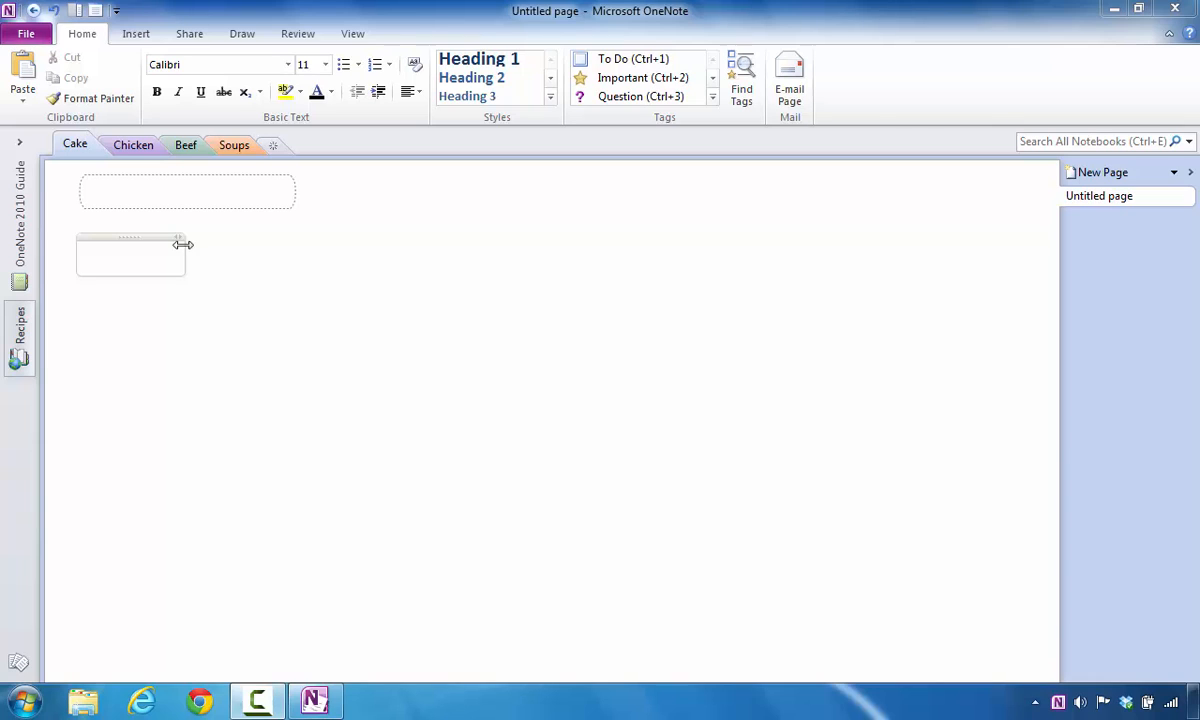
mouse_move(167, 207)
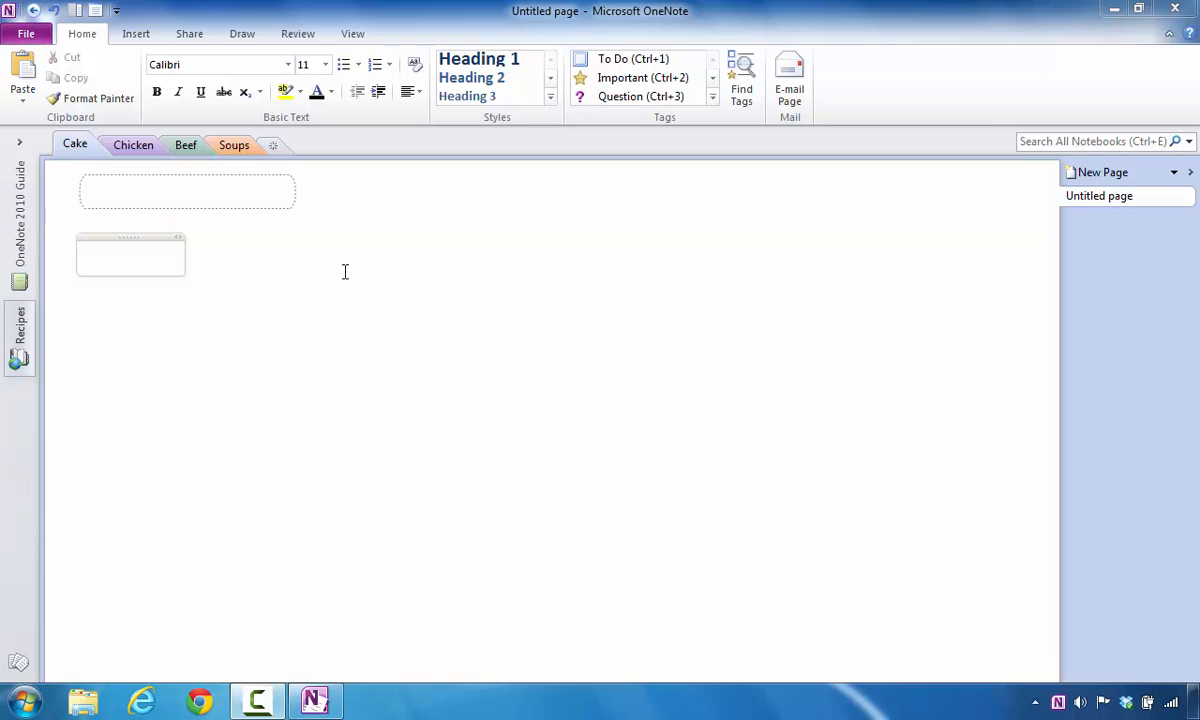
mouse_move(321, 267)
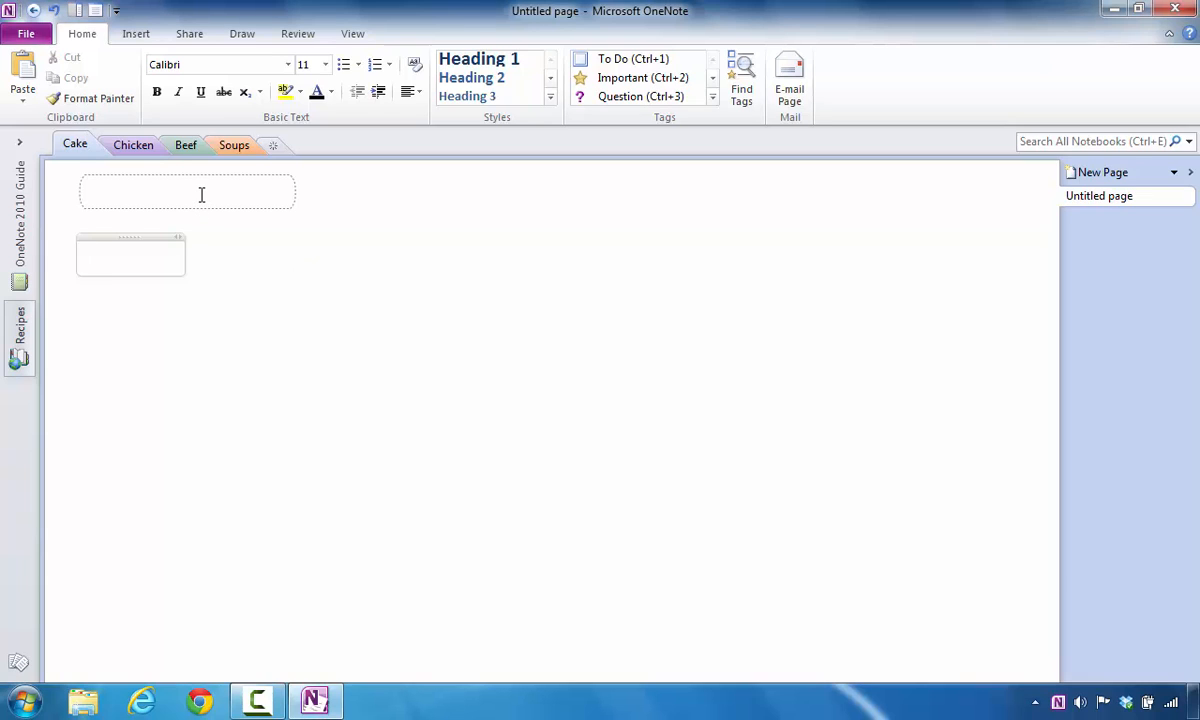
Step: Title the page Pound Cake and move into the page body
type("P")
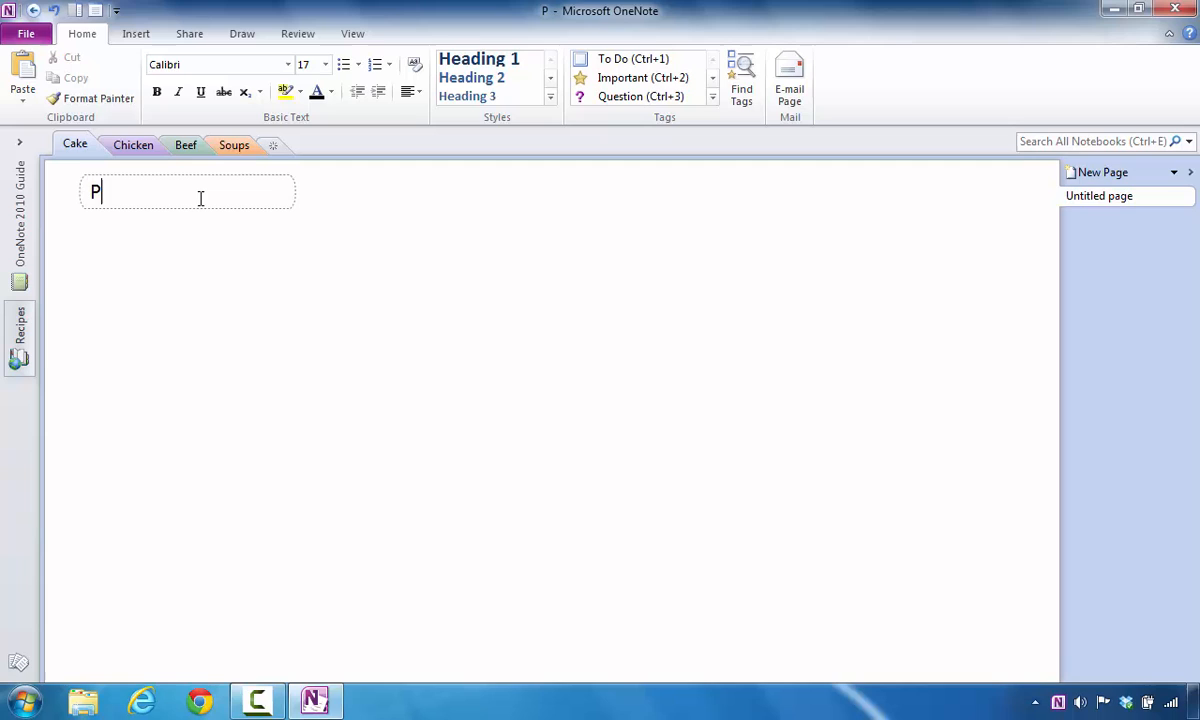
type("ound Cake")
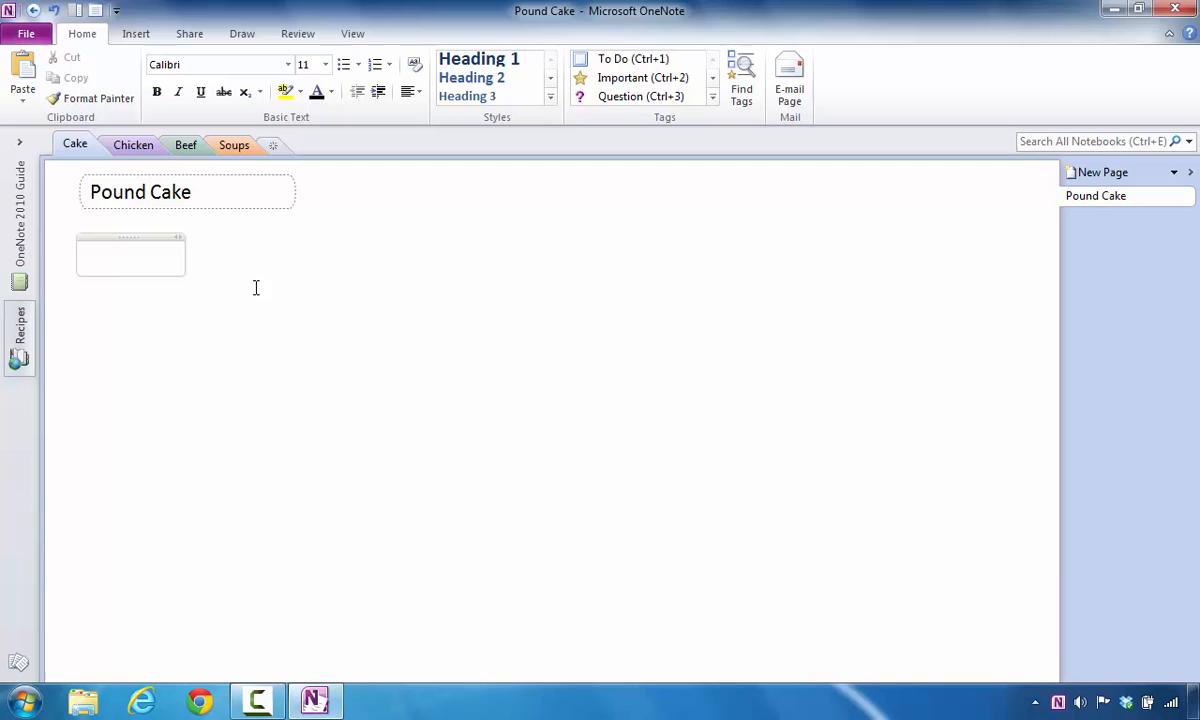
left_click(130, 253)
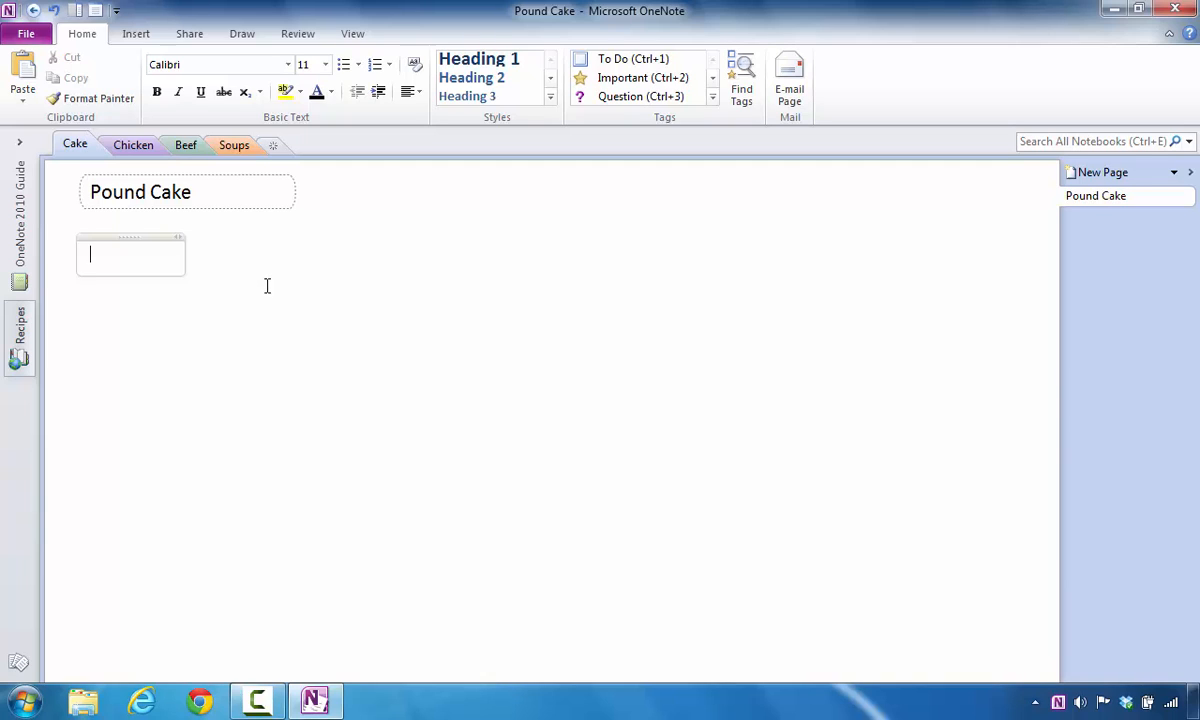
mouse_move(1105, 180)
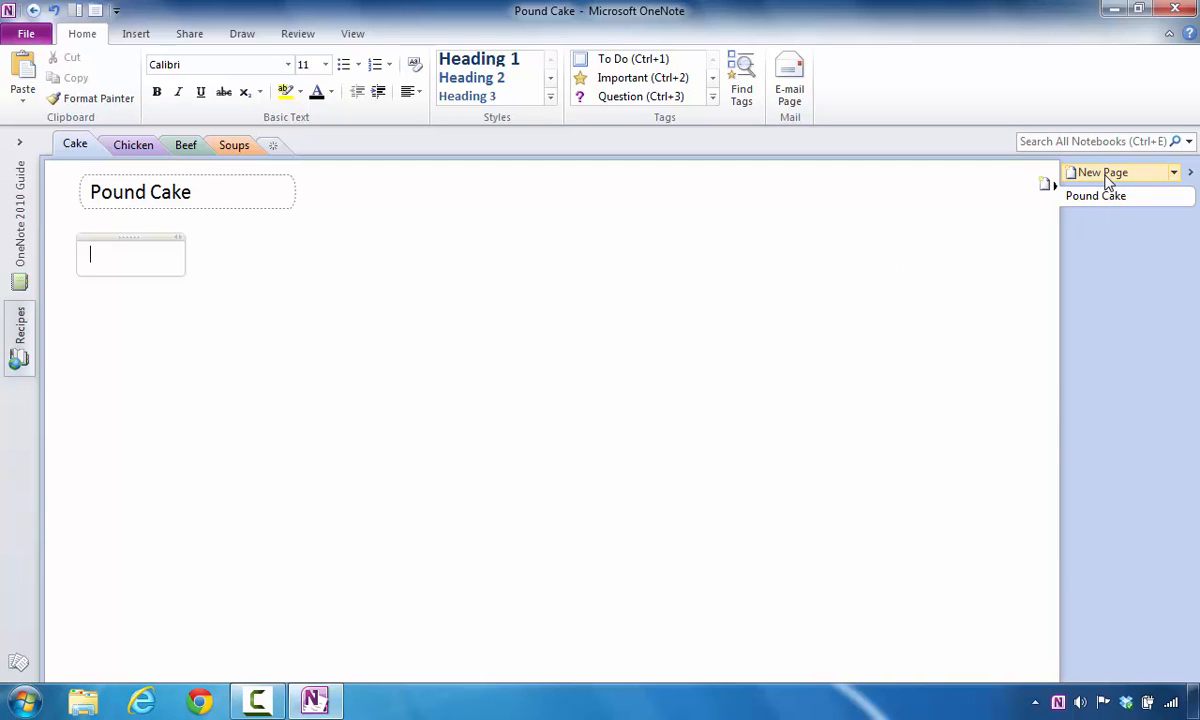
Step: Add a new page to the Cake section titled Chocolate Cake
left_click(1100, 172)
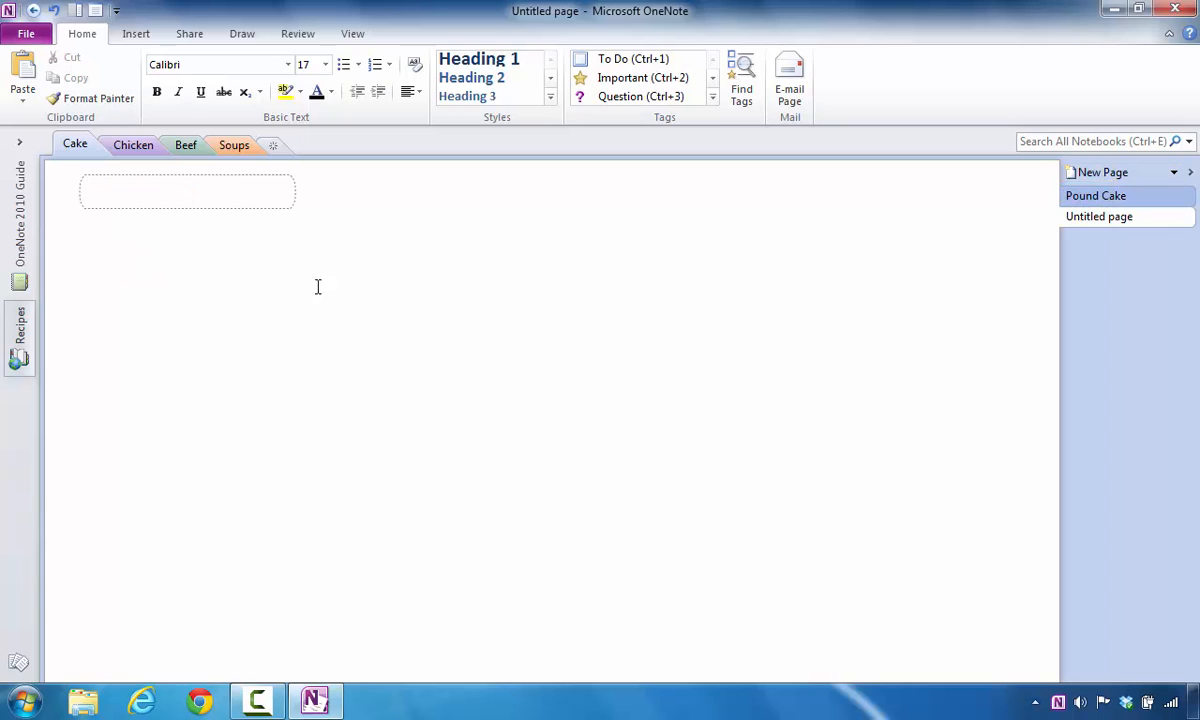
type("Choc")
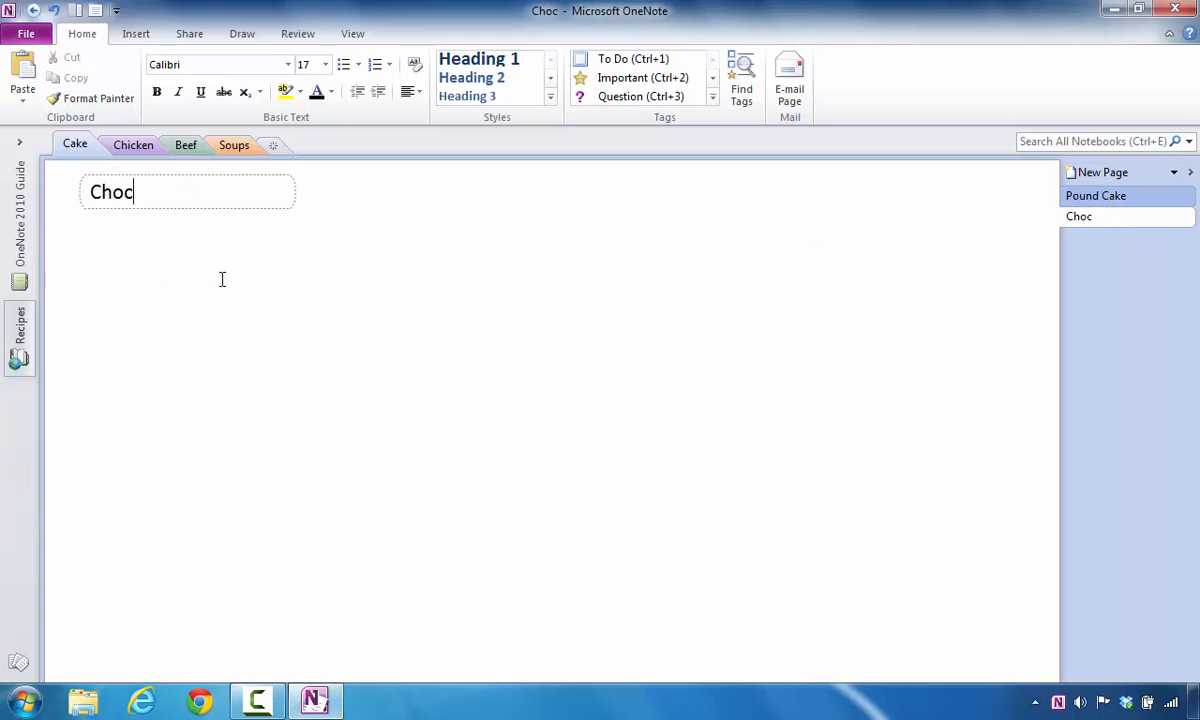
type("olate")
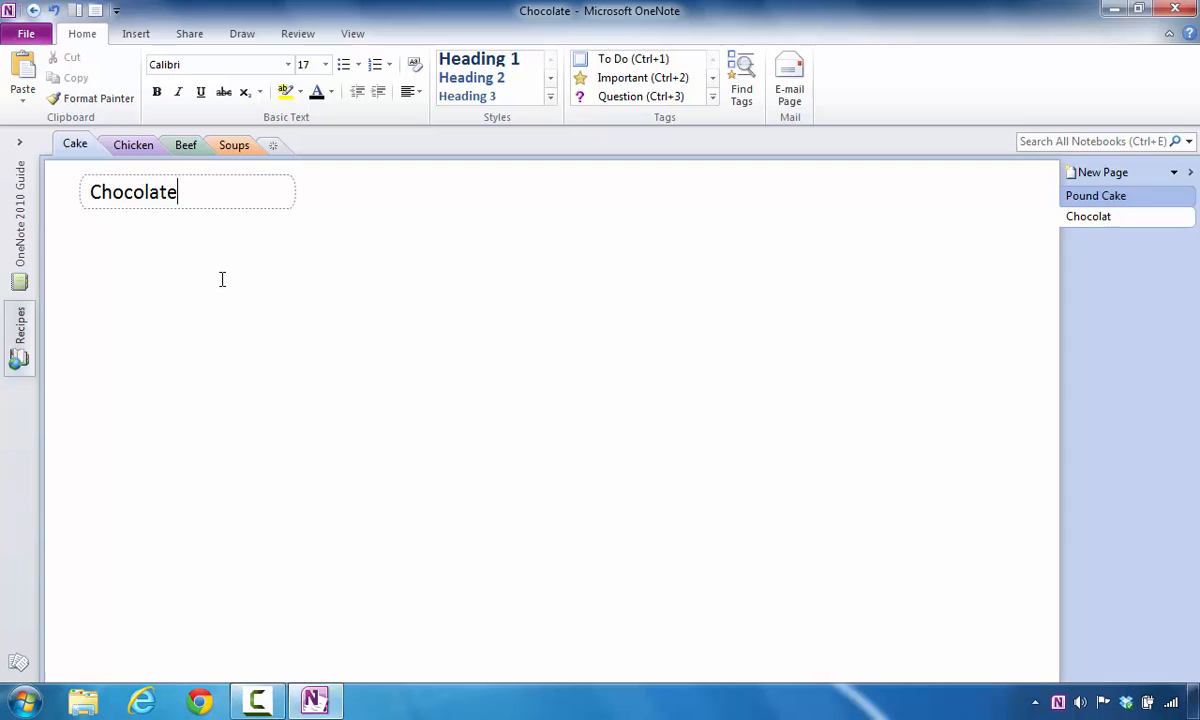
type("Cake")
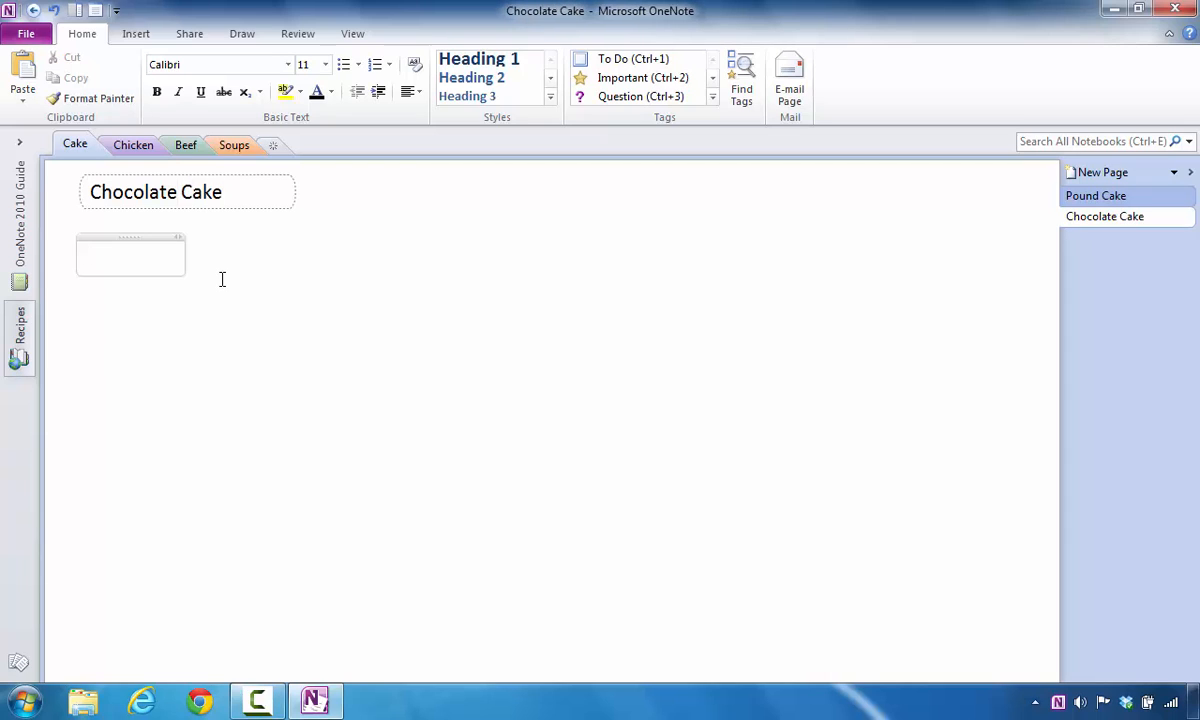
mouse_move(313, 276)
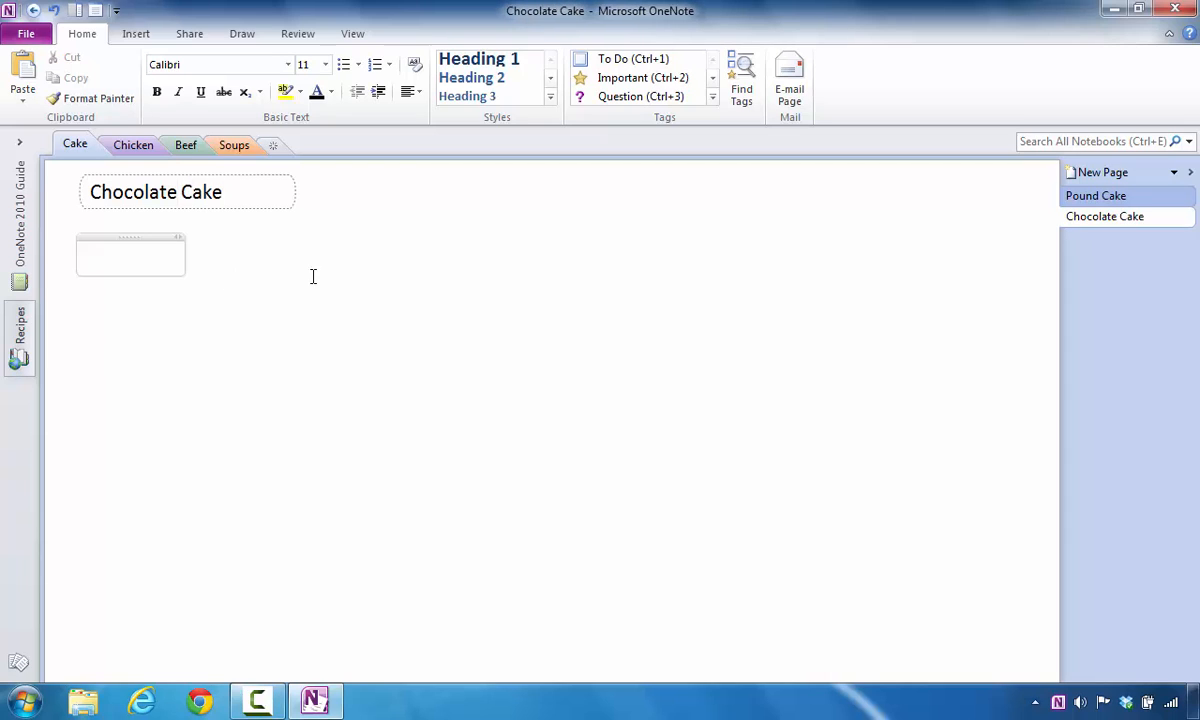
Step: Add another new page titled Pineapple Cake
left_click(1101, 172)
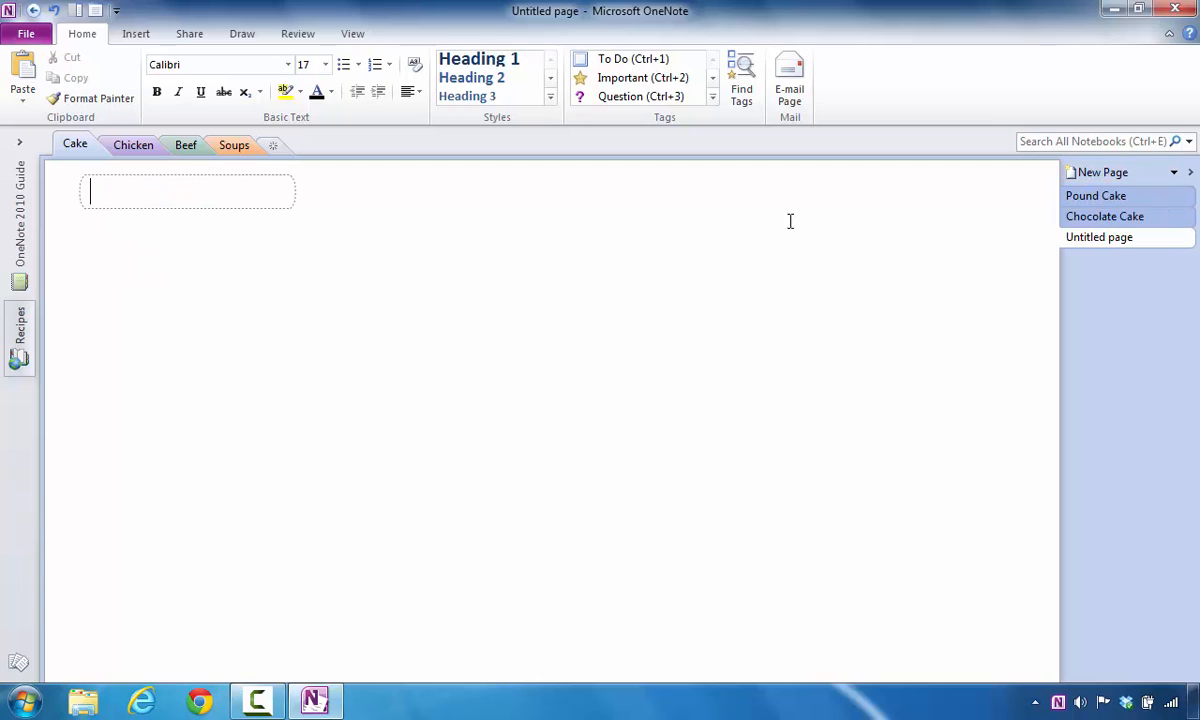
mouse_move(102, 296)
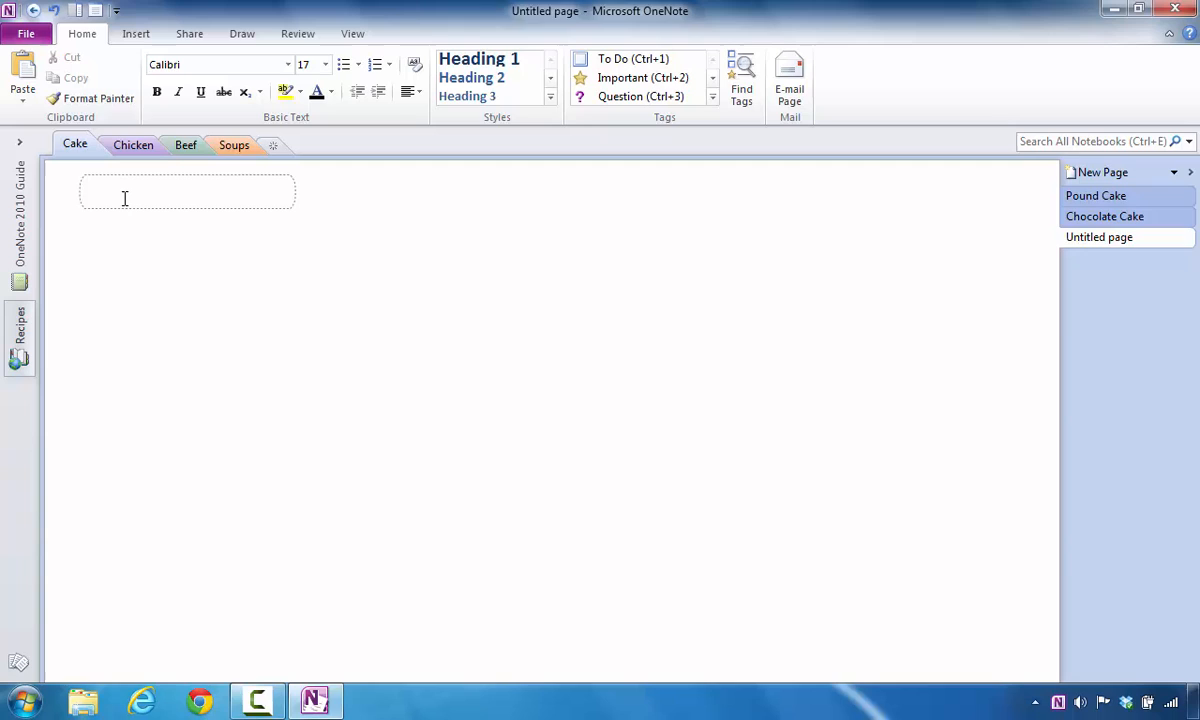
type("Pineapple")
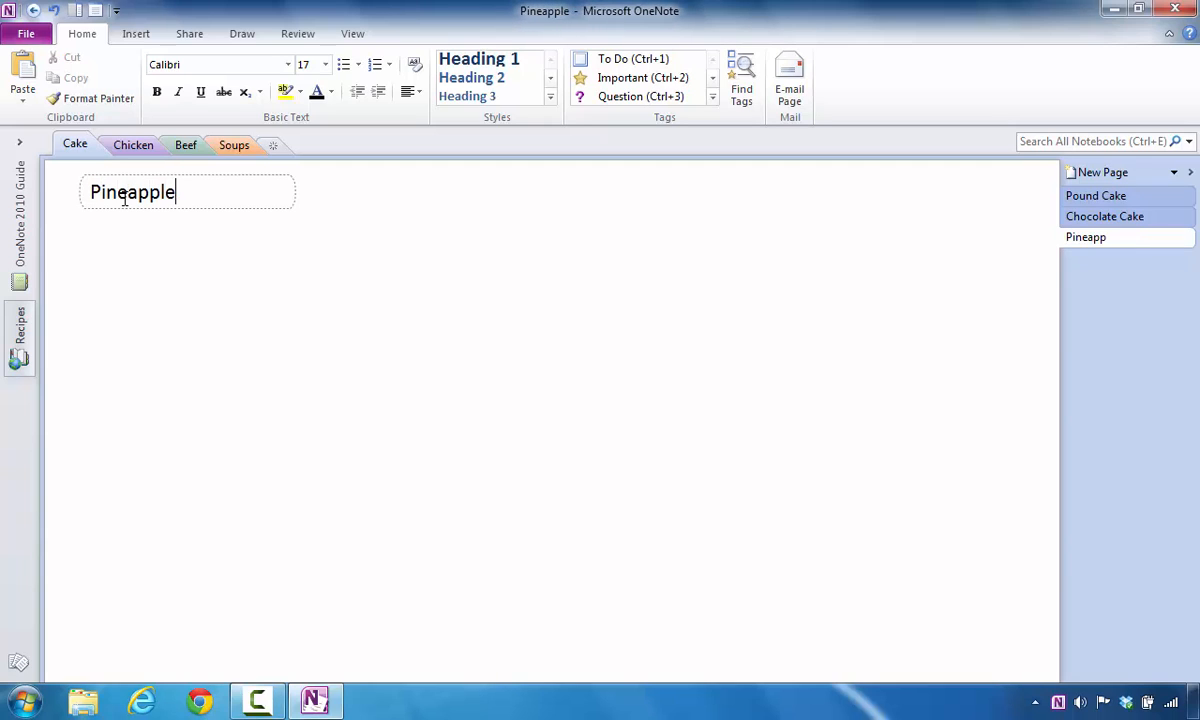
type("Cake")
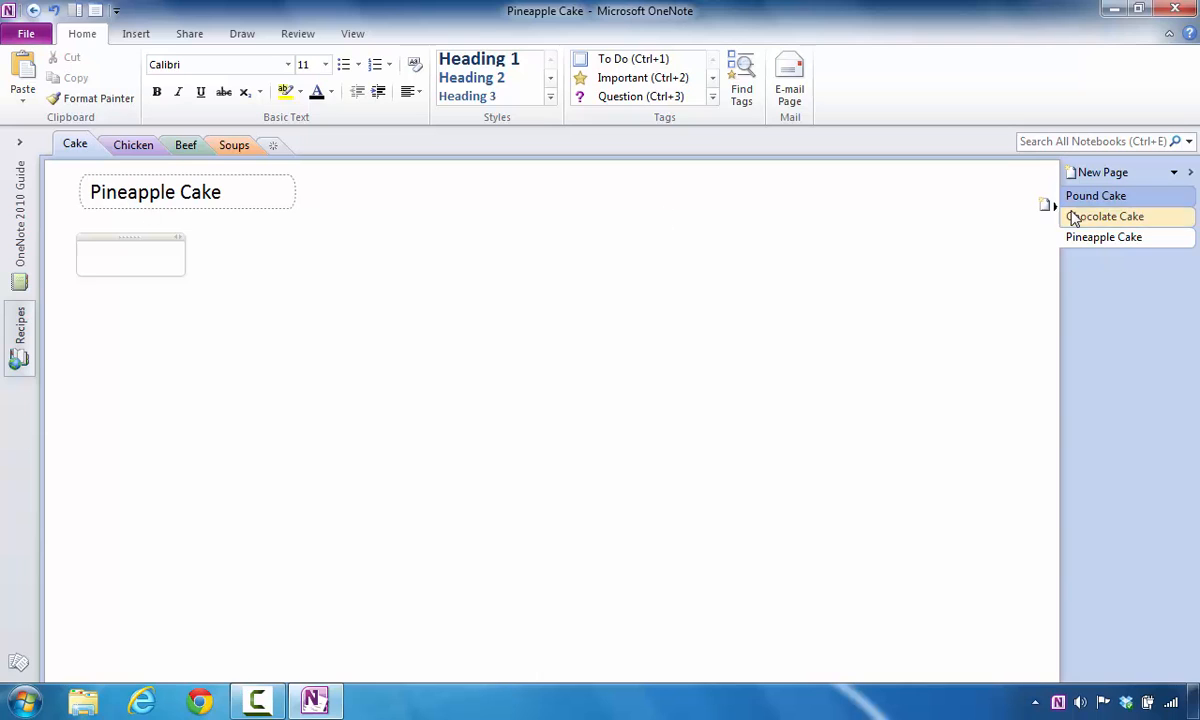
Step: Return to Pound Cake and add a new untitled page at the end of the section
left_click(1104, 237)
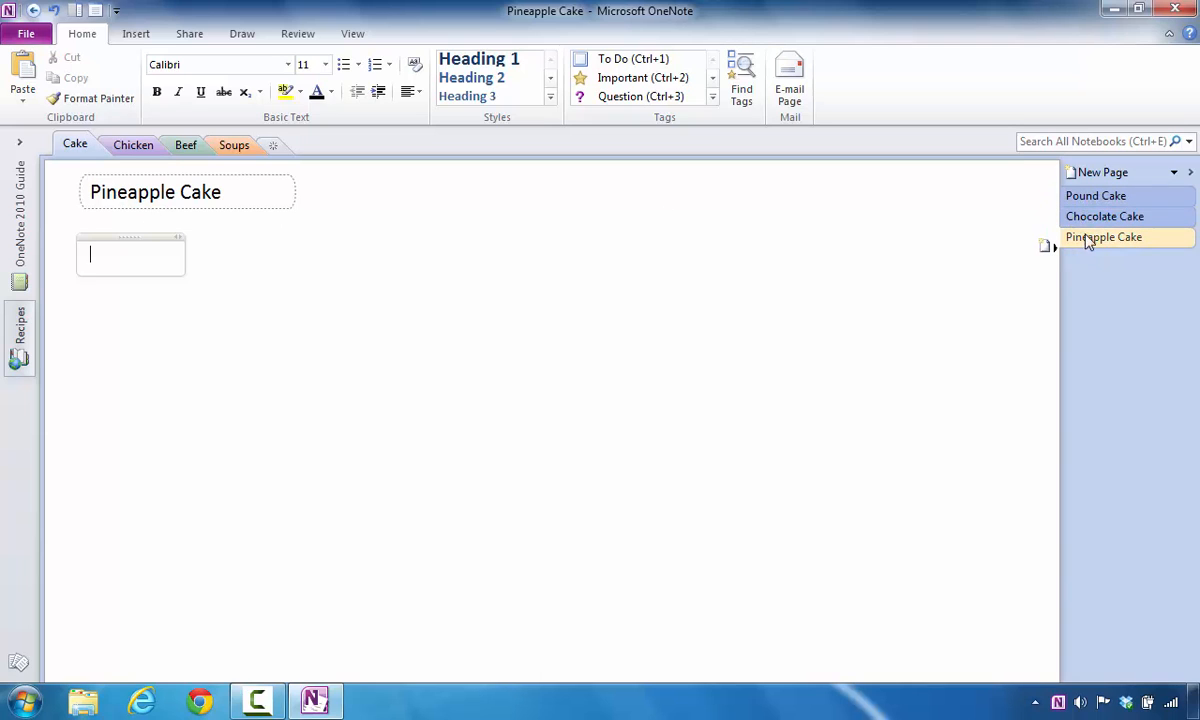
left_click(1096, 195)
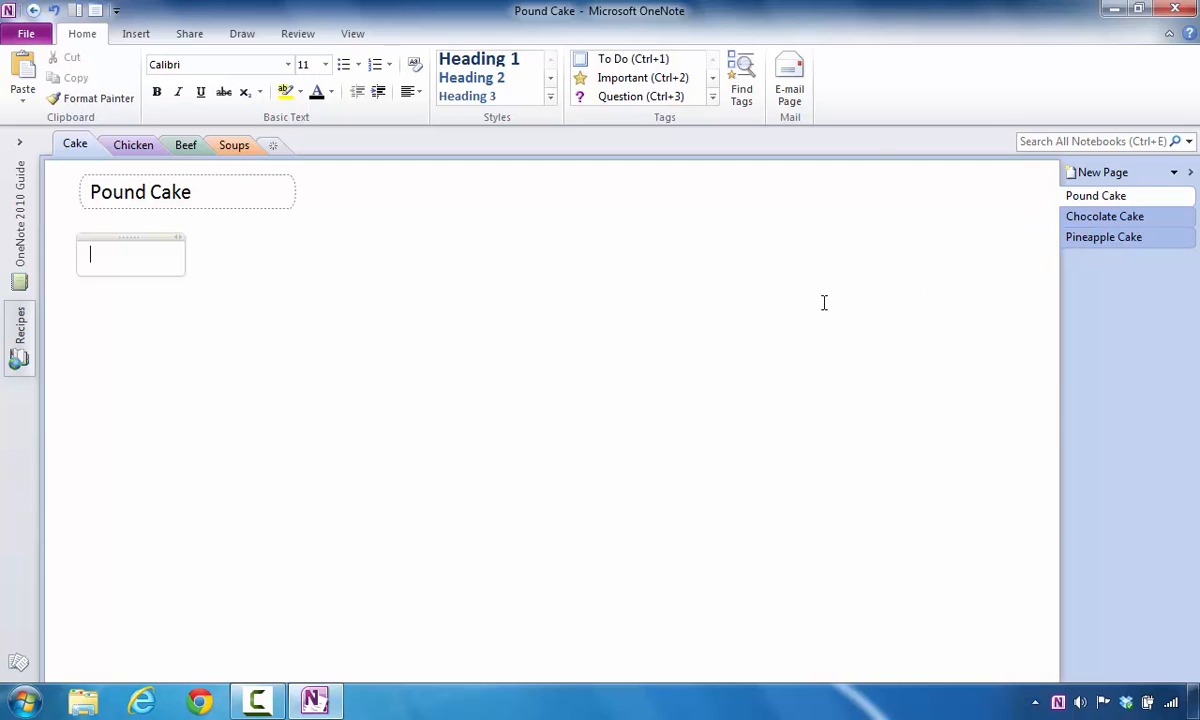
mouse_move(649, 314)
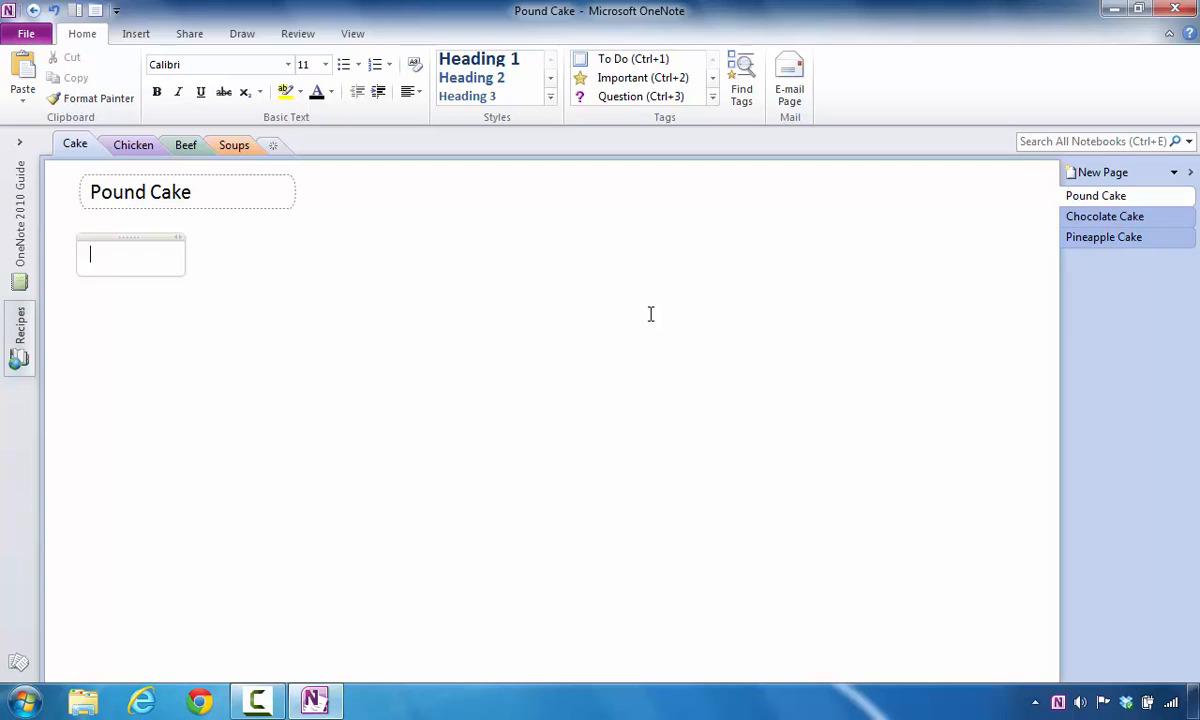
left_click(1096, 195)
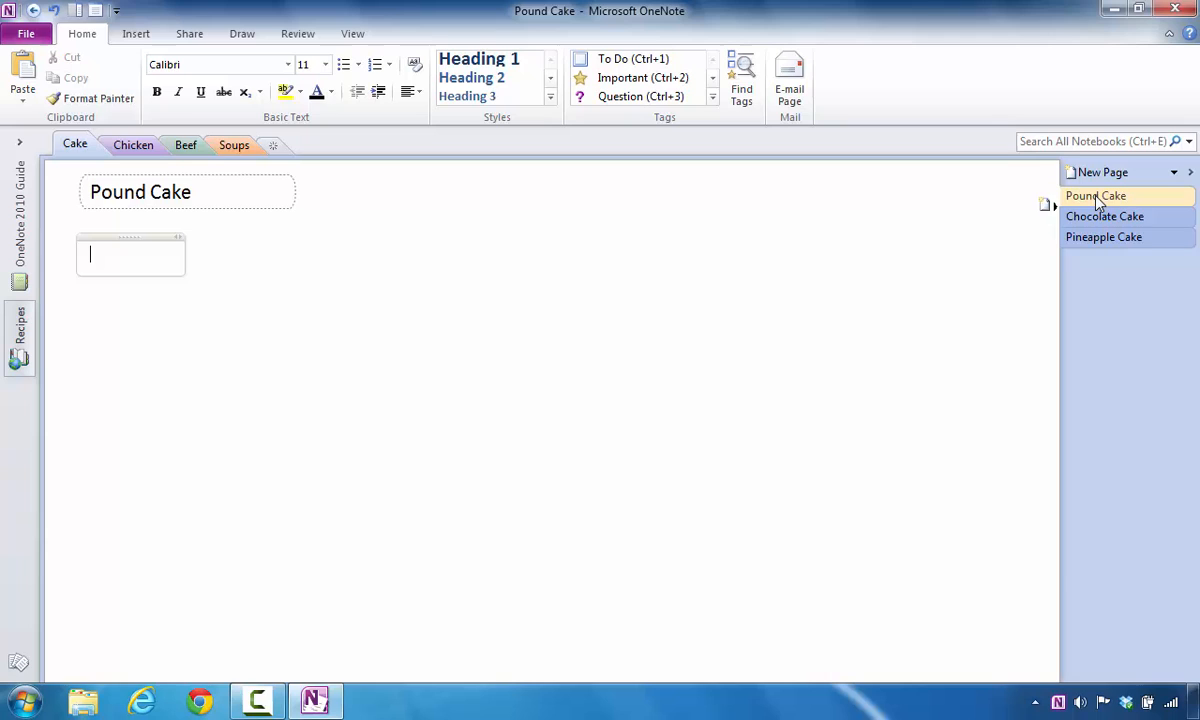
left_click(1100, 172)
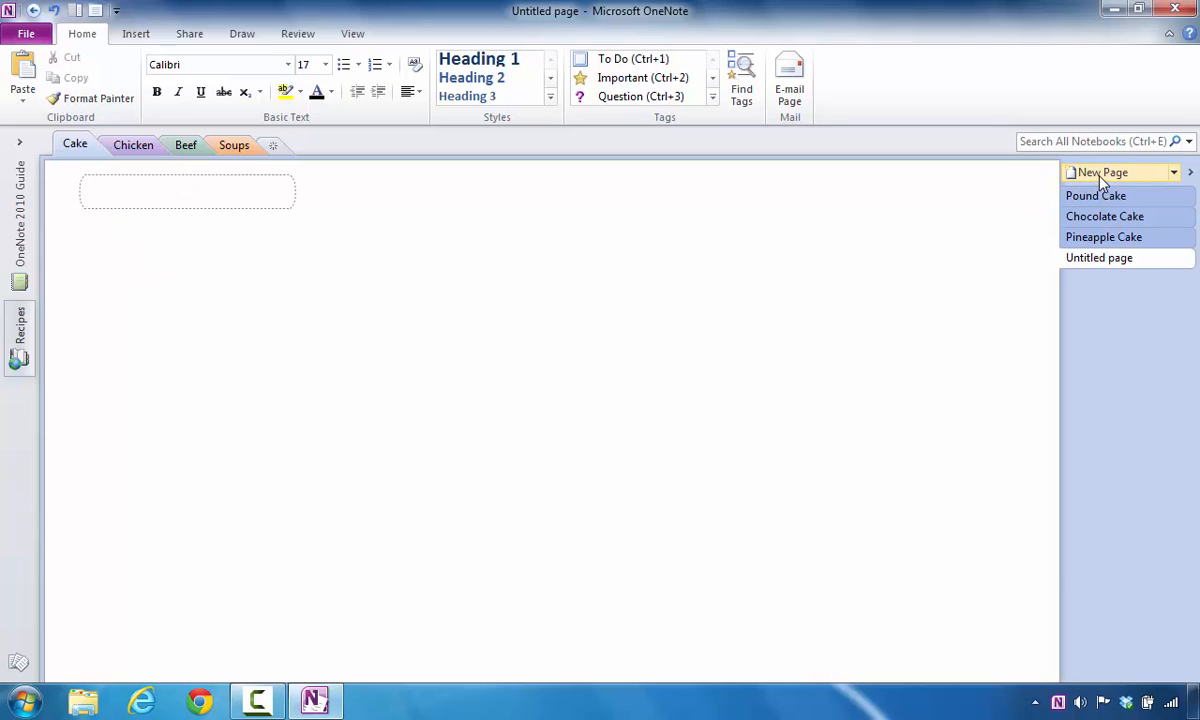
Step: Move the untitled page up to sit just below Pound Cake
left_click(1099, 258)
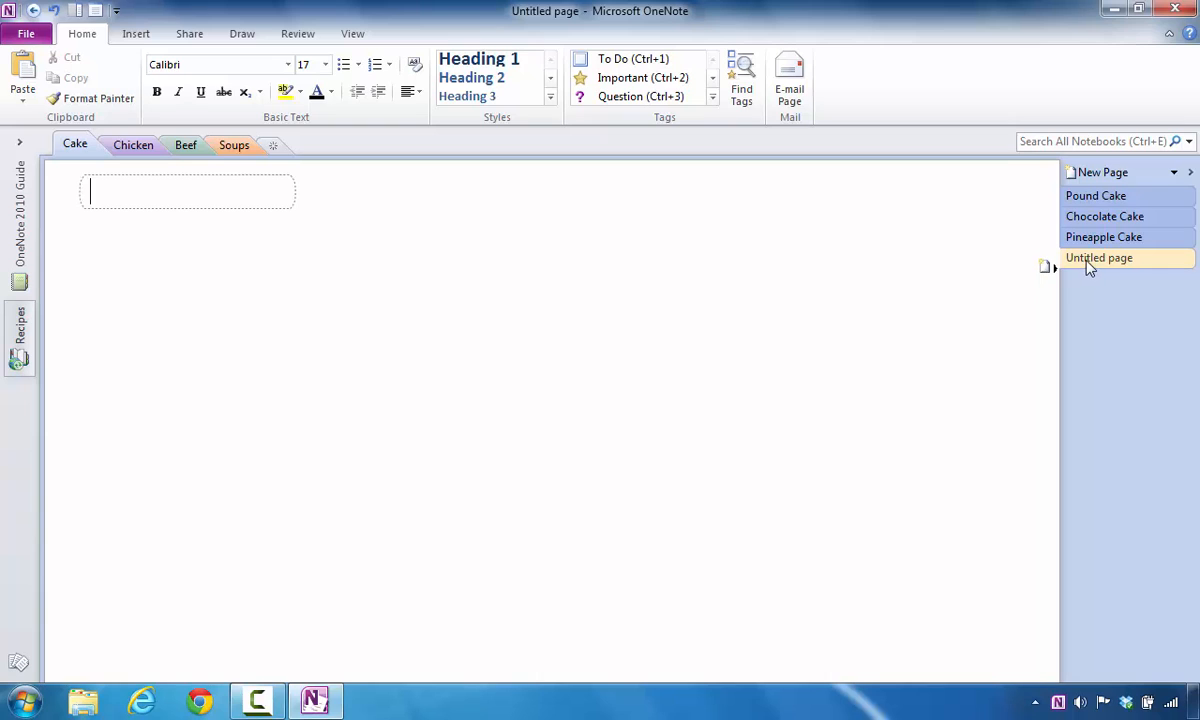
left_click(1099, 257)
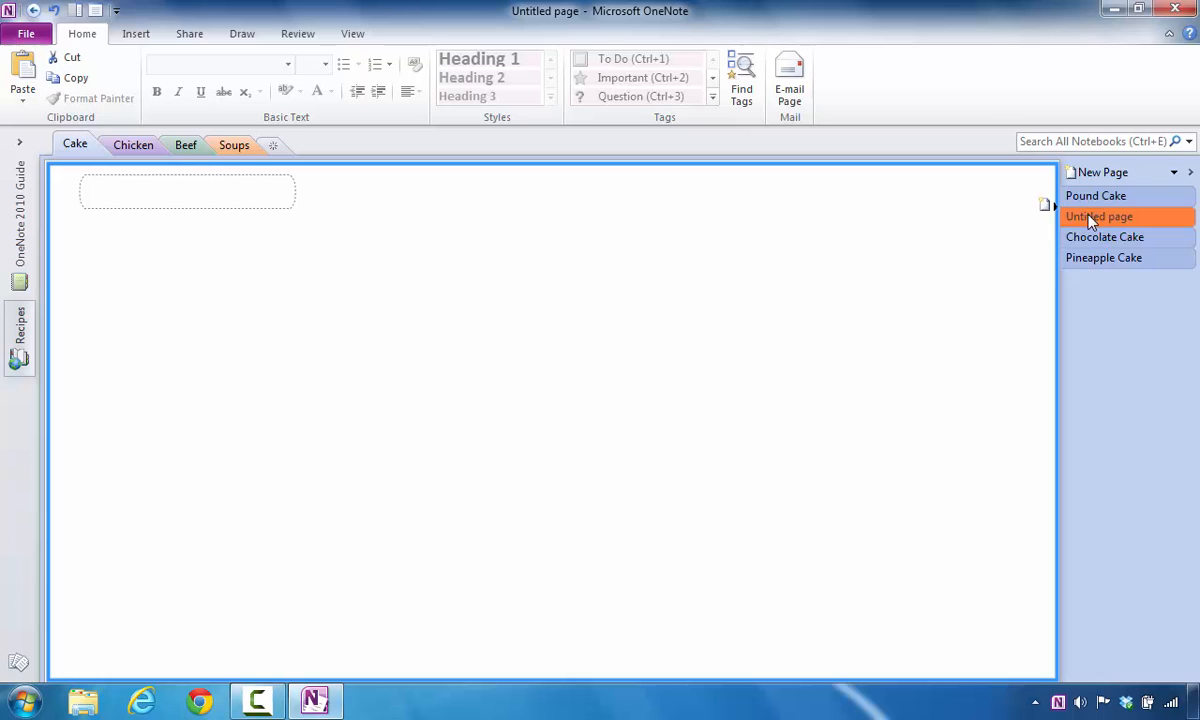
left_click(1099, 216)
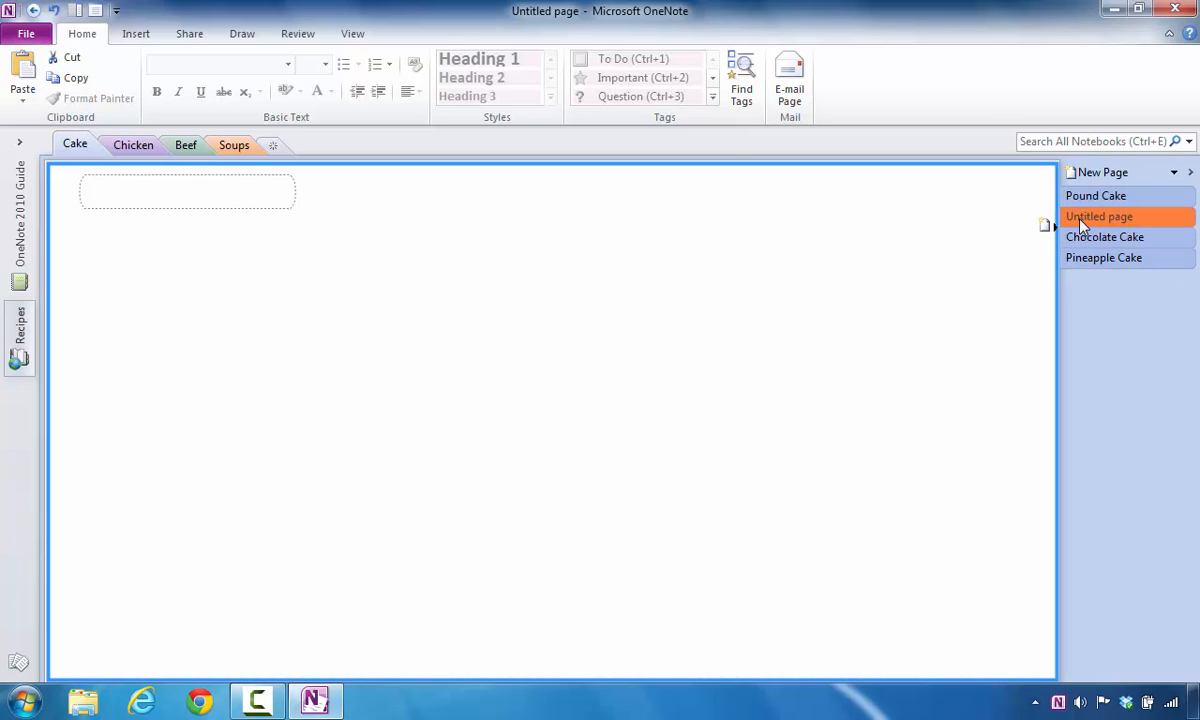
right_click(1099, 216)
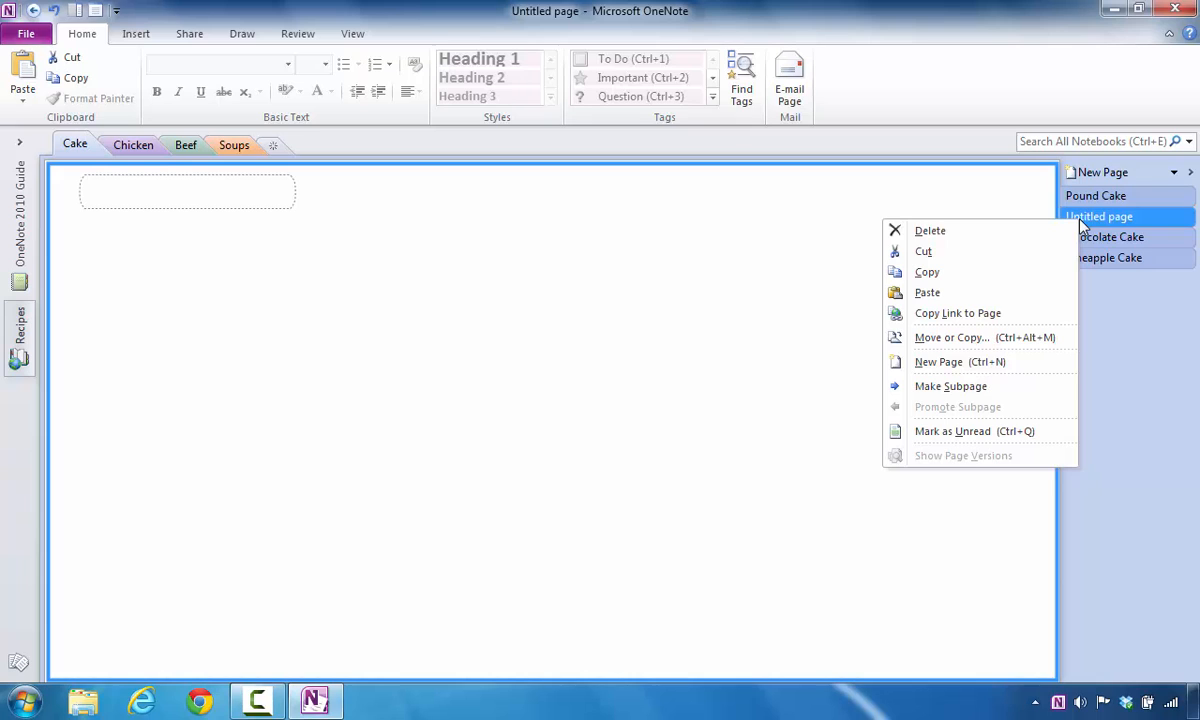
mouse_move(959, 361)
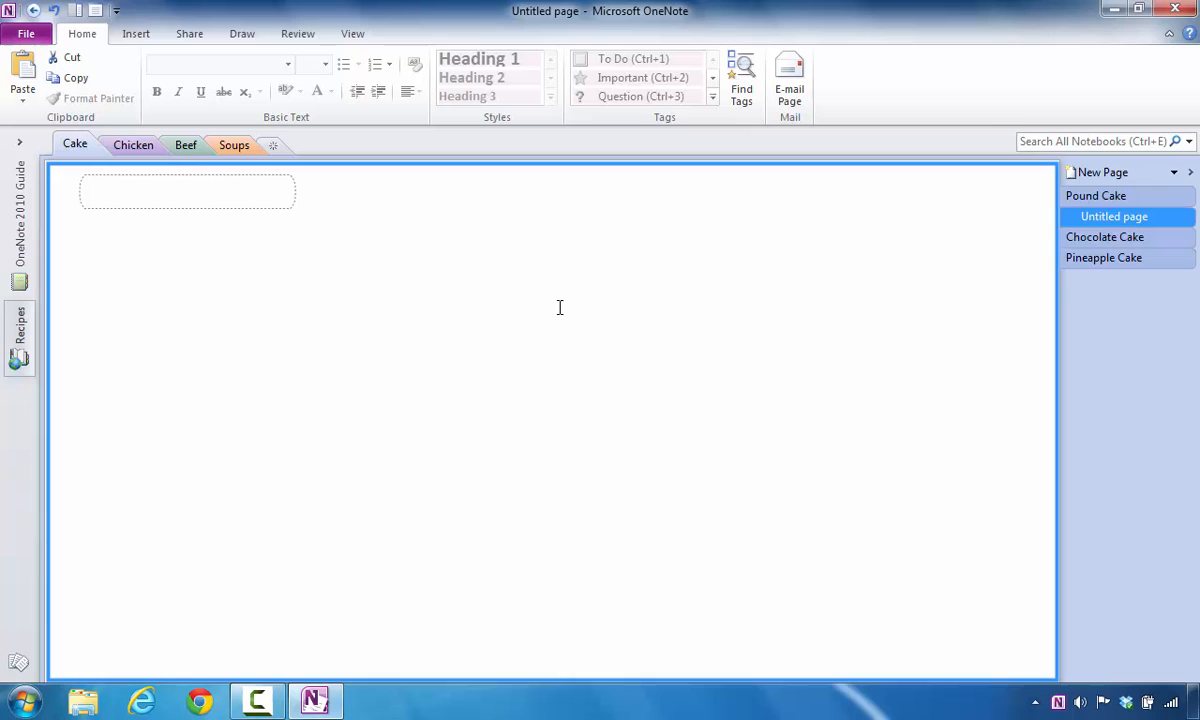
Step: Title the subpage Sour Cream Pound Cake and select it in the page list
left_click(186, 195)
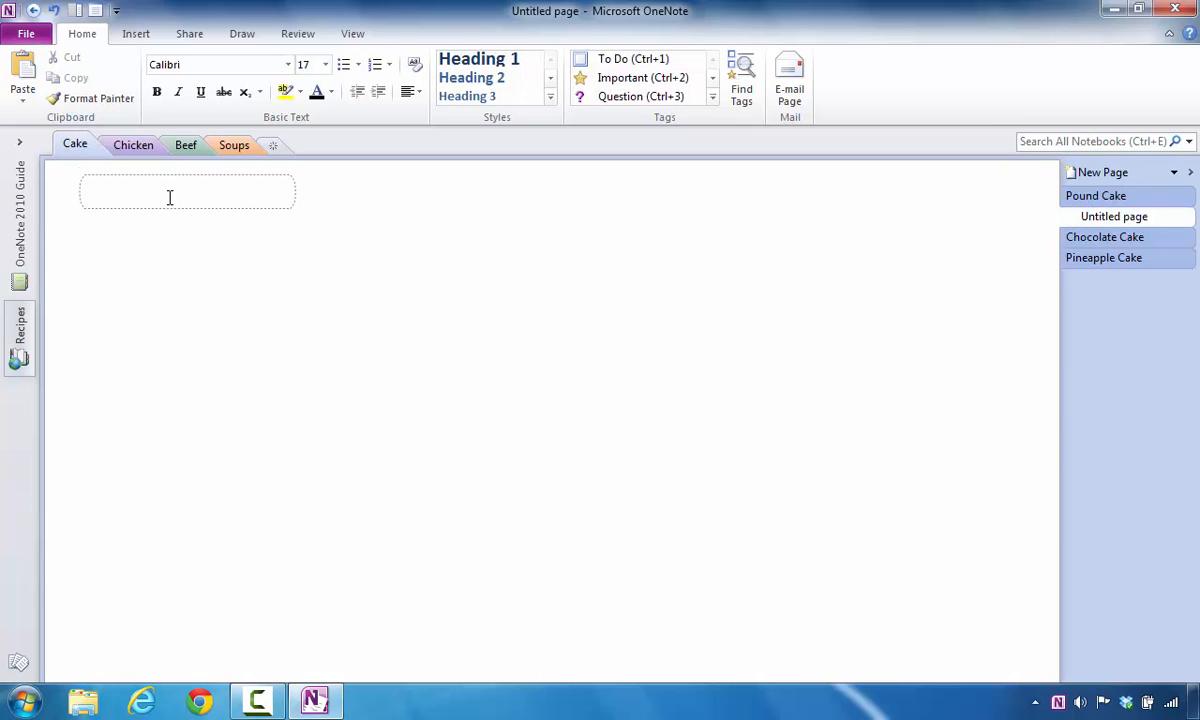
type("Sour Cream P")
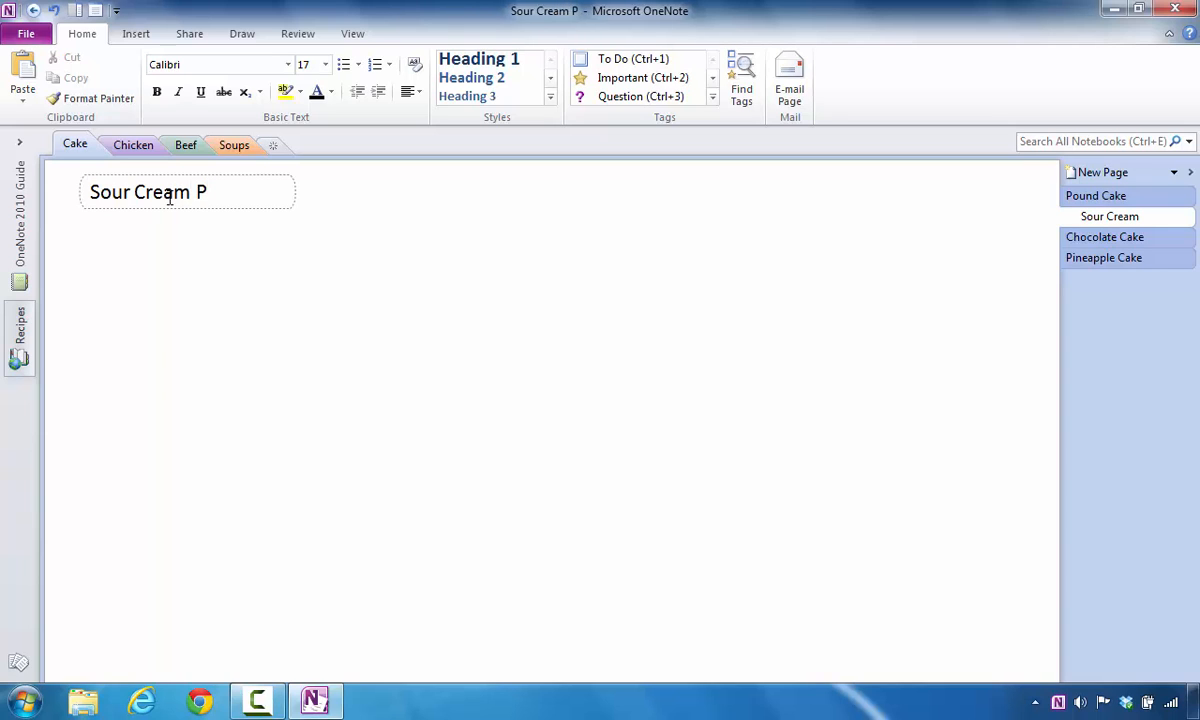
type("ound Cake")
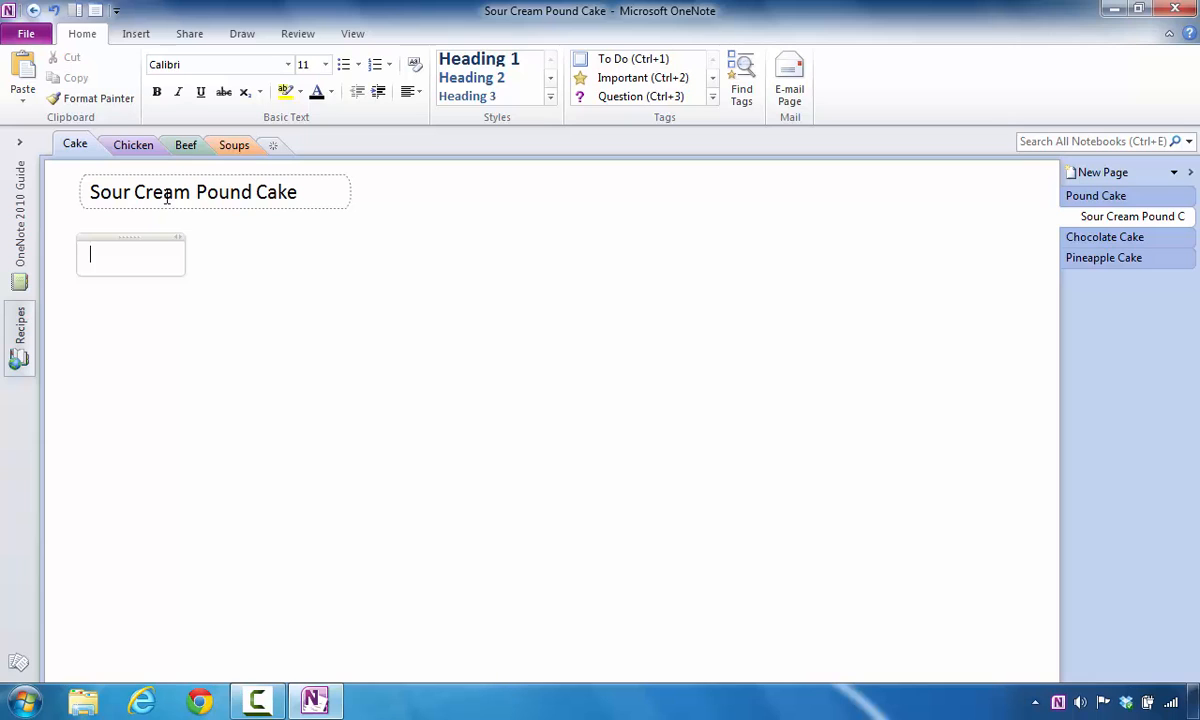
left_click(1131, 216)
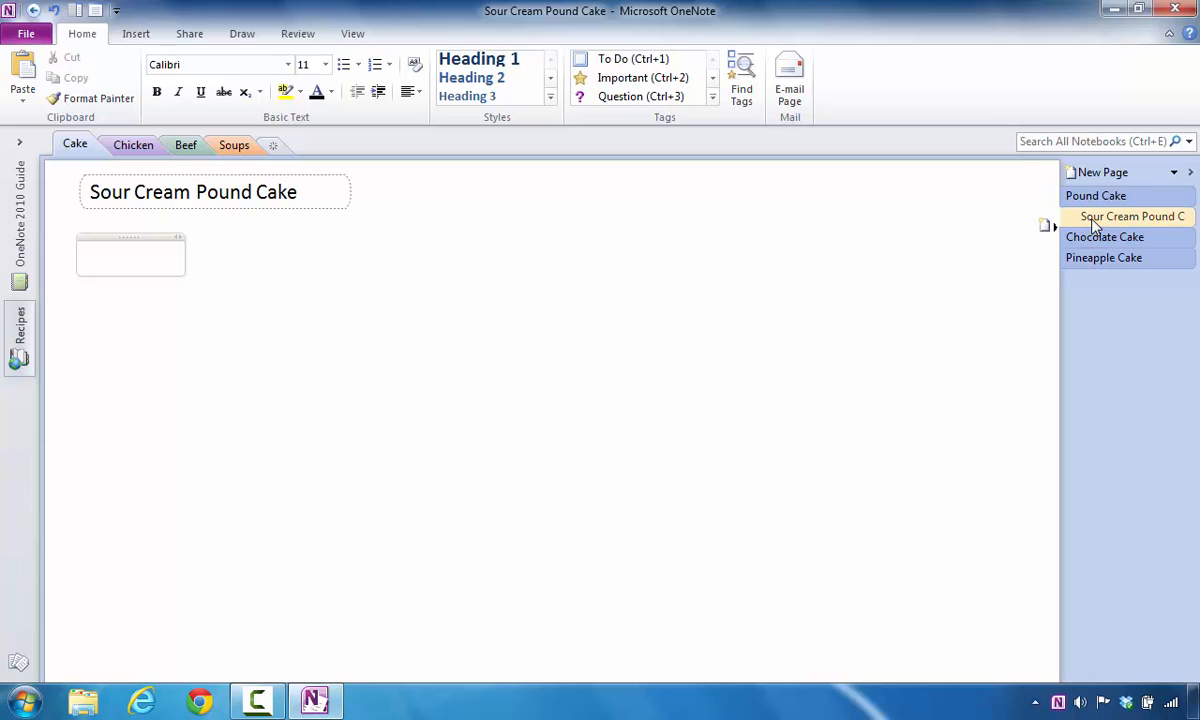
Step: Add a page after Sour Cream Pound Cake titled Raspberry Pound Cake and widen the page list
right_click(1130, 216)
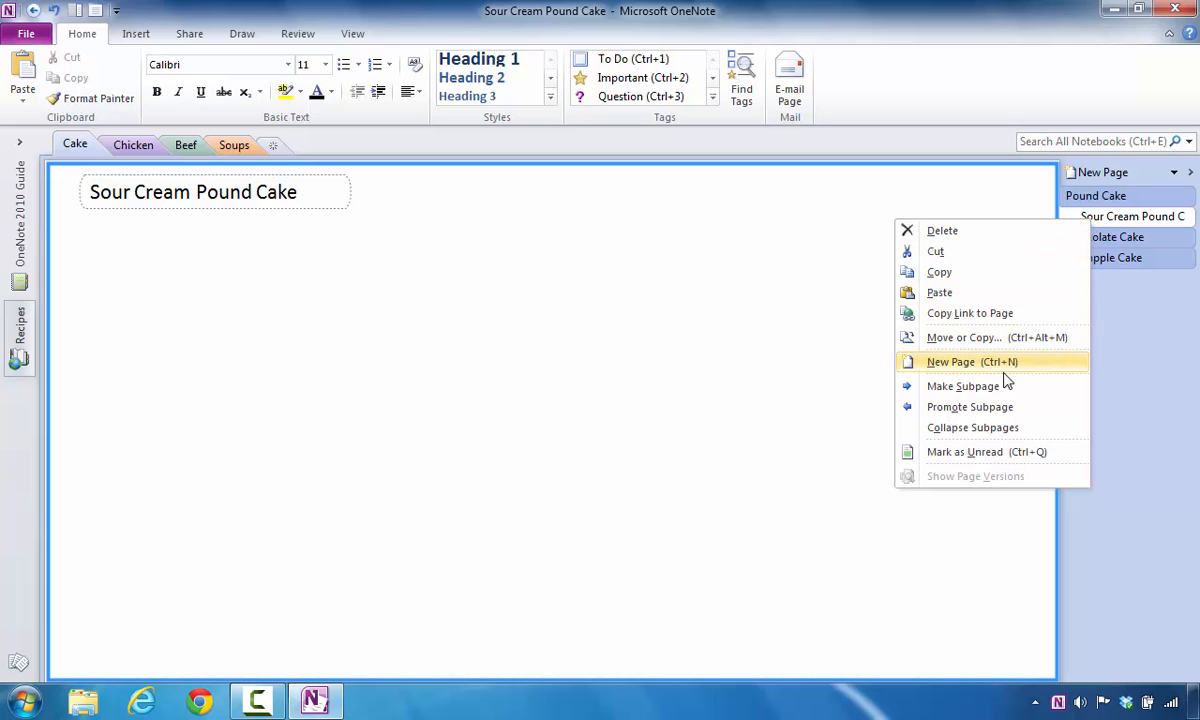
left_click(950, 361)
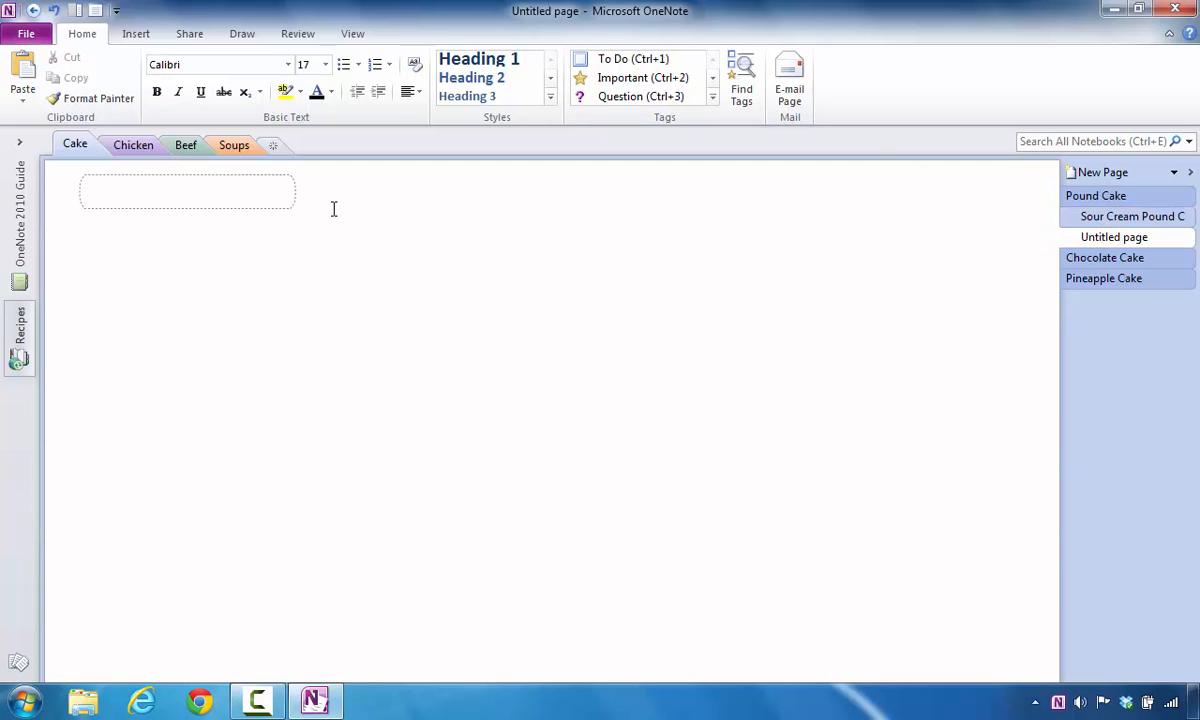
mouse_move(230, 191)
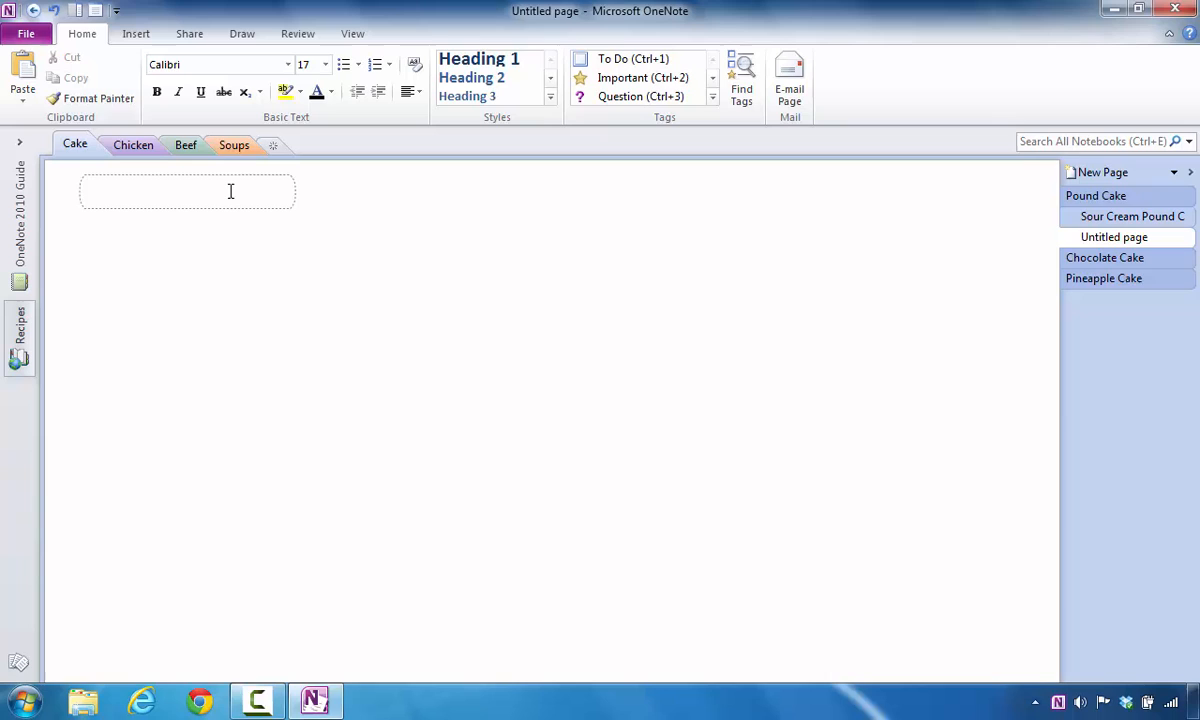
type("Raspber")
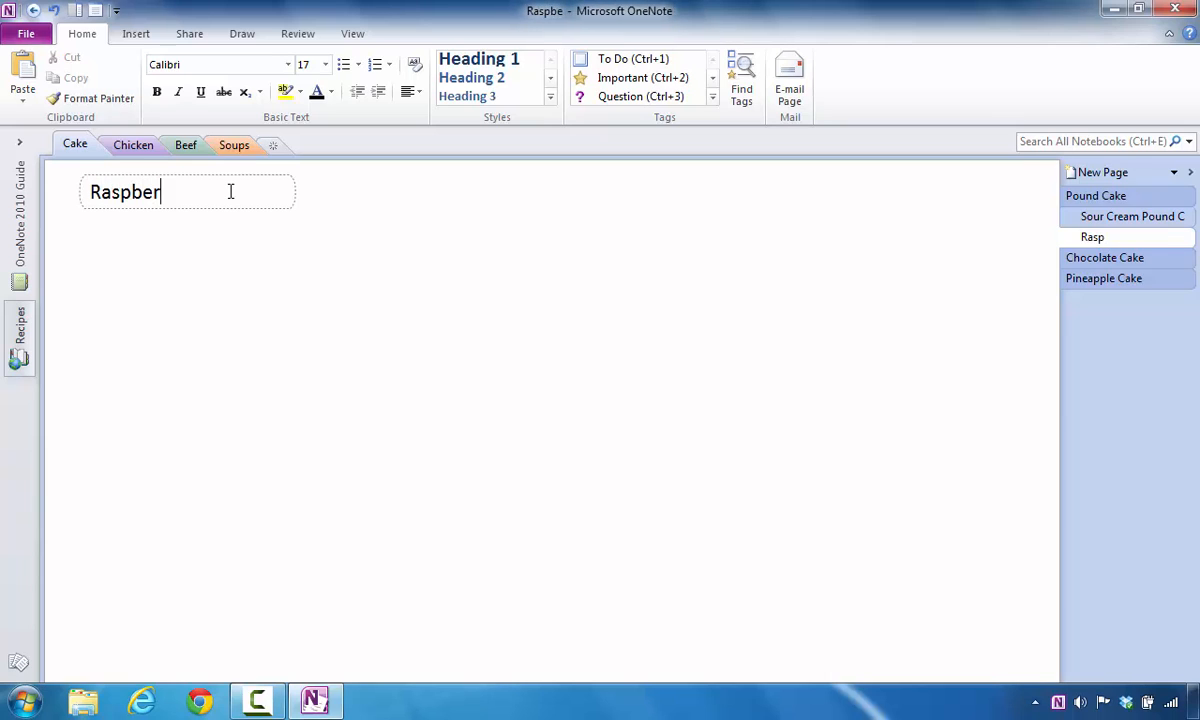
type("ry Pound Cake")
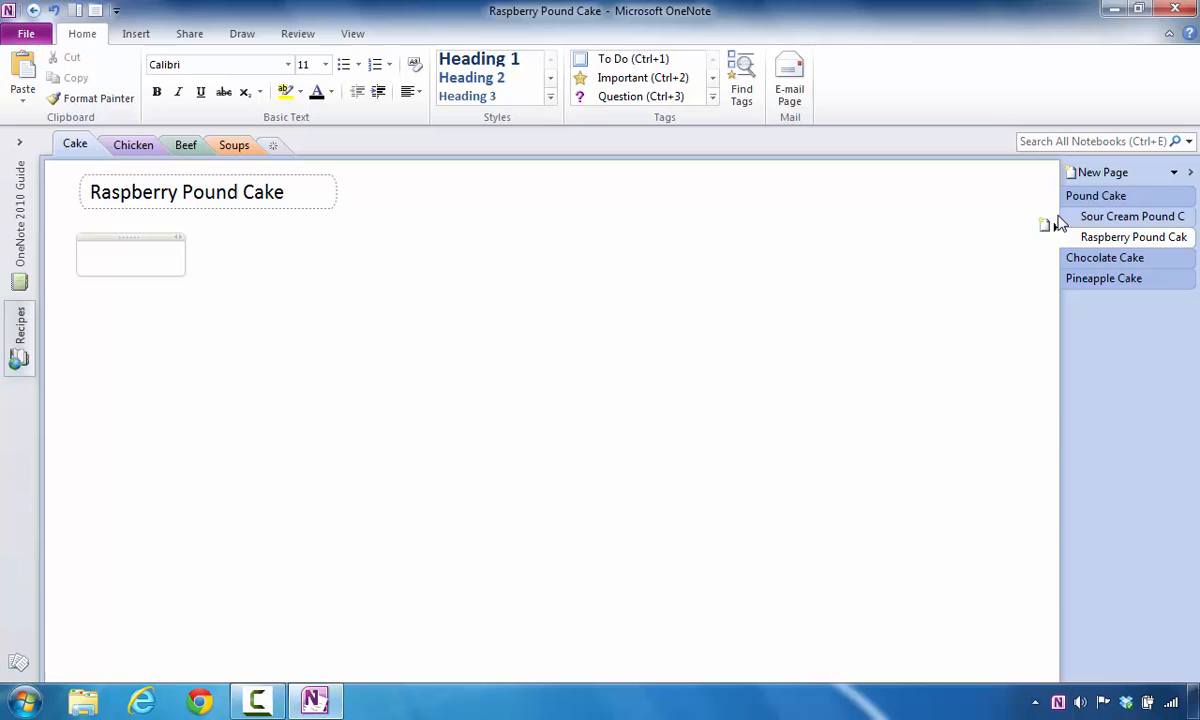
left_click_drag(1060, 216, 950, 216)
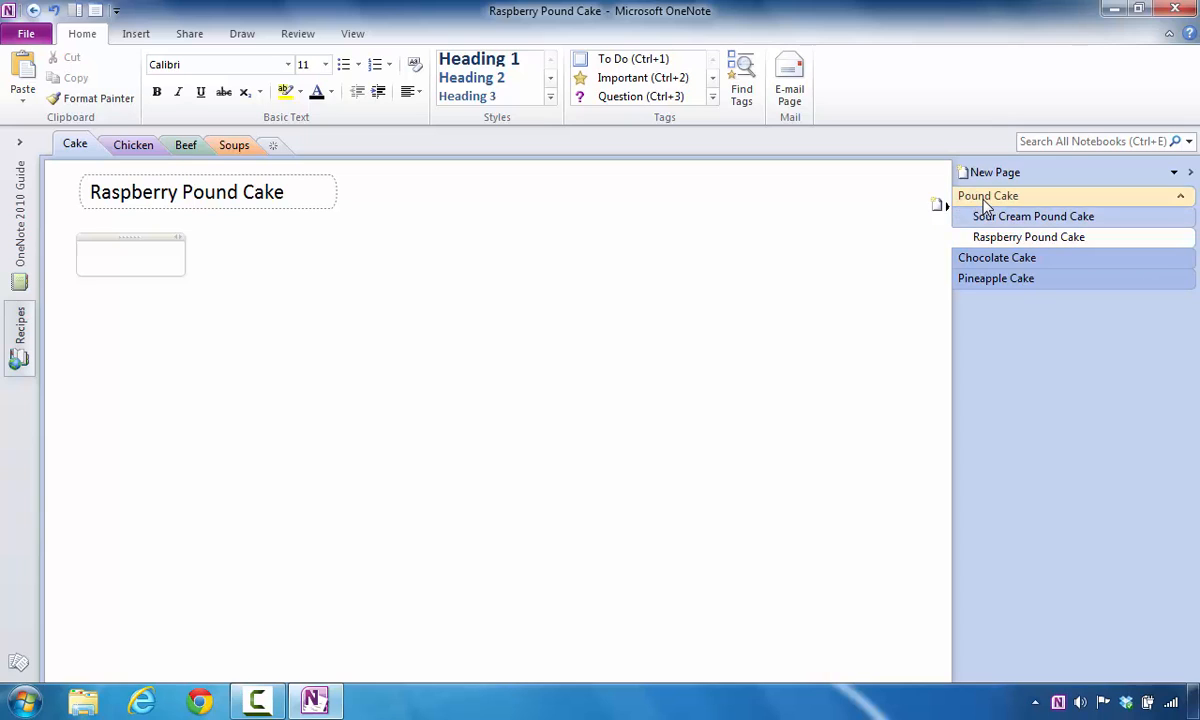
Step: Add a new page after Raspberry Pound Cake
left_click(1029, 237)
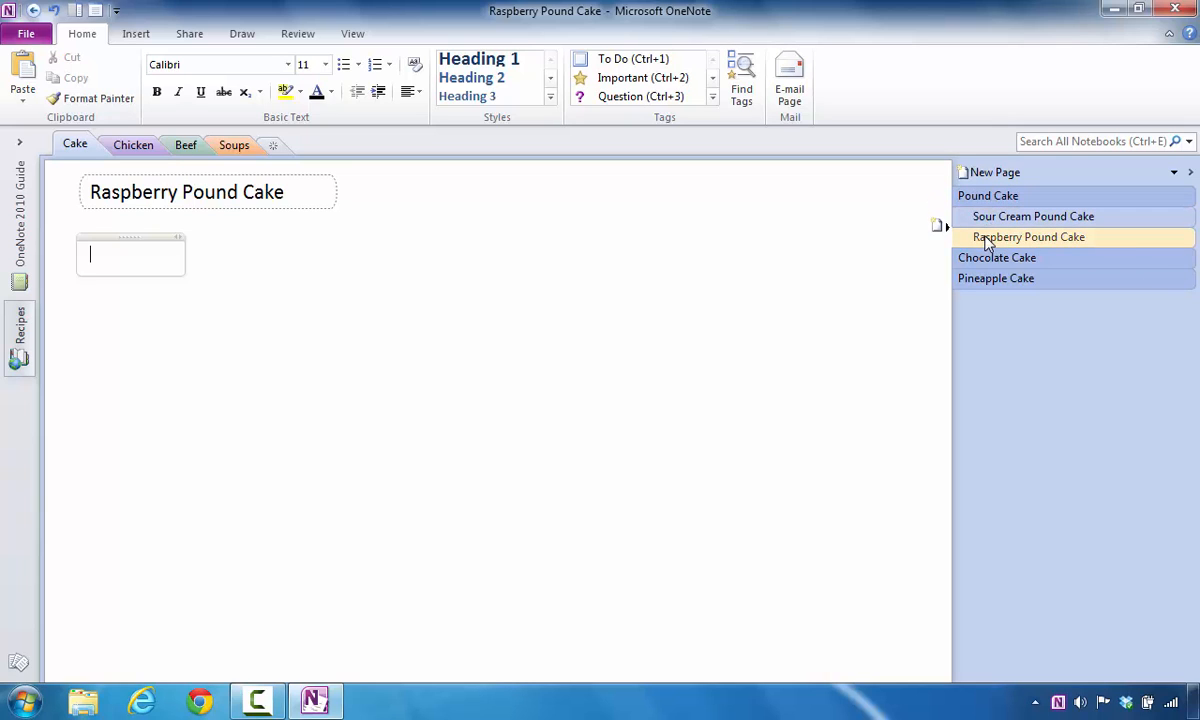
right_click(1029, 237)
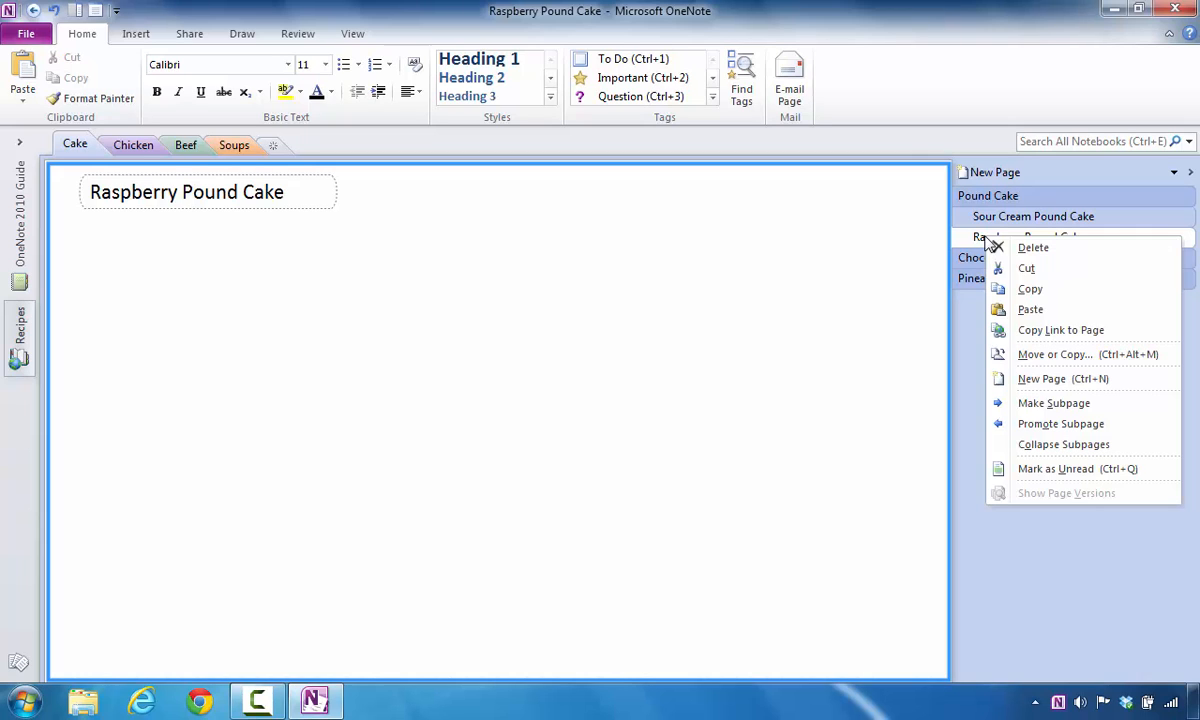
mouse_move(1041, 378)
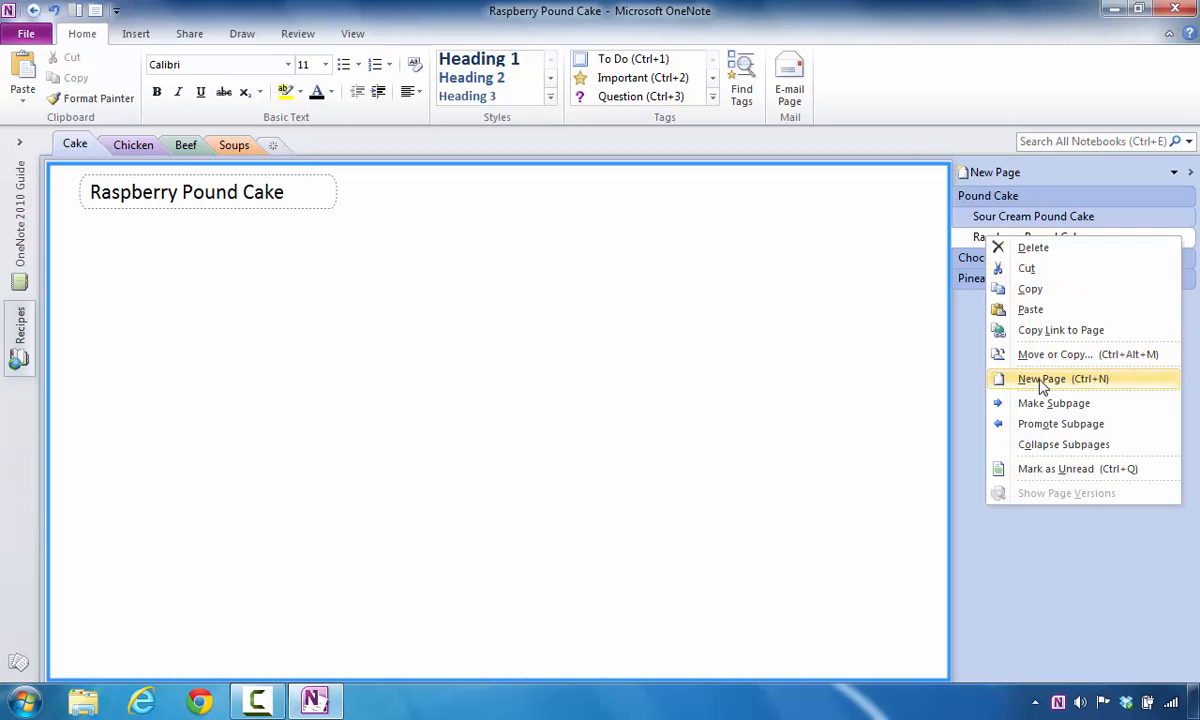
left_click(1041, 378)
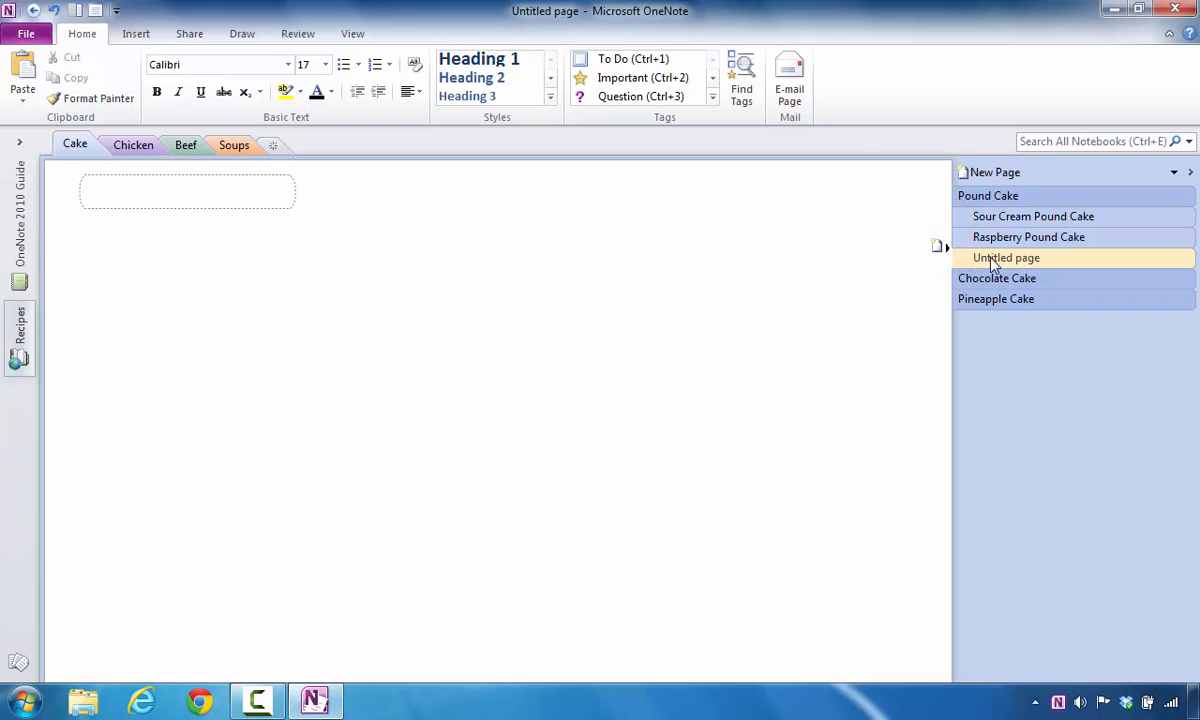
Step: Promote the new untitled page to top level above Chocolate Cake
right_click(1006, 257)
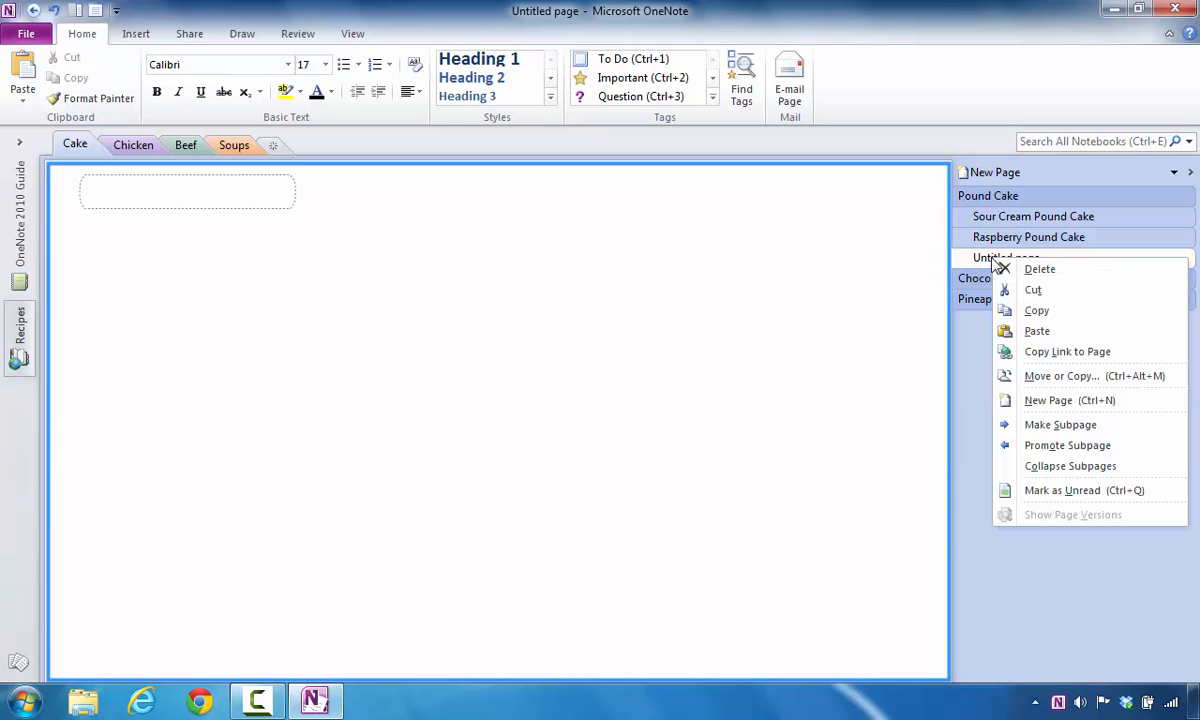
mouse_move(1067, 445)
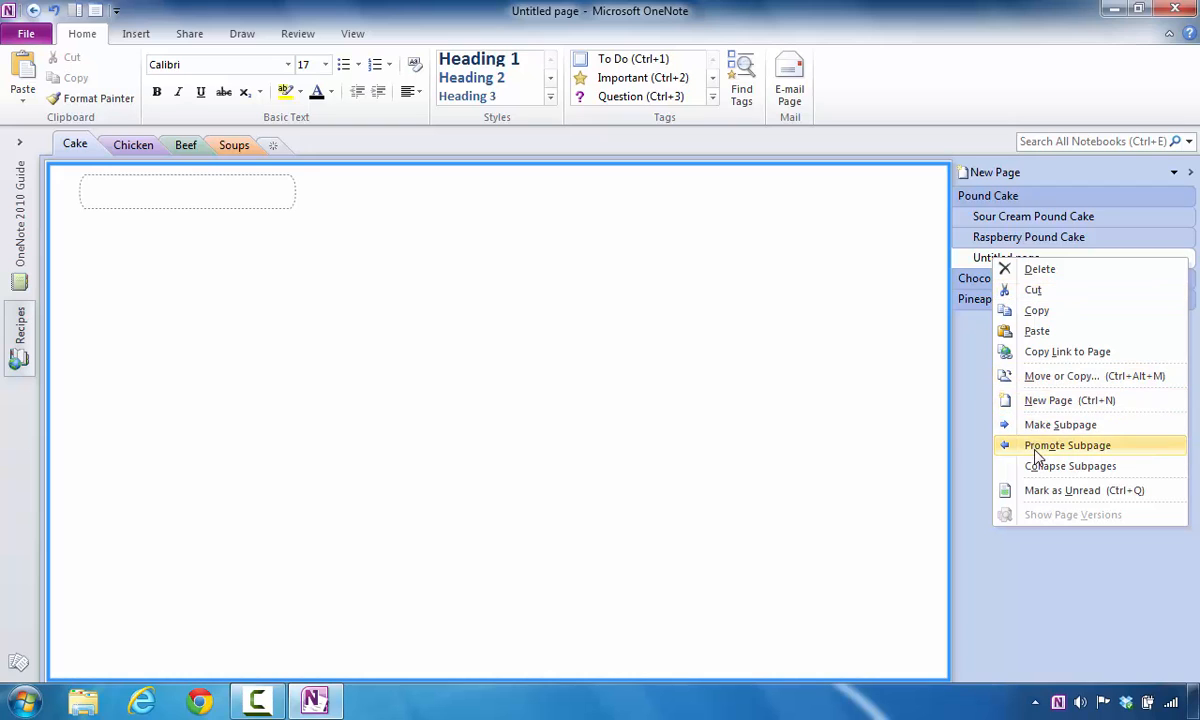
left_click(1067, 445)
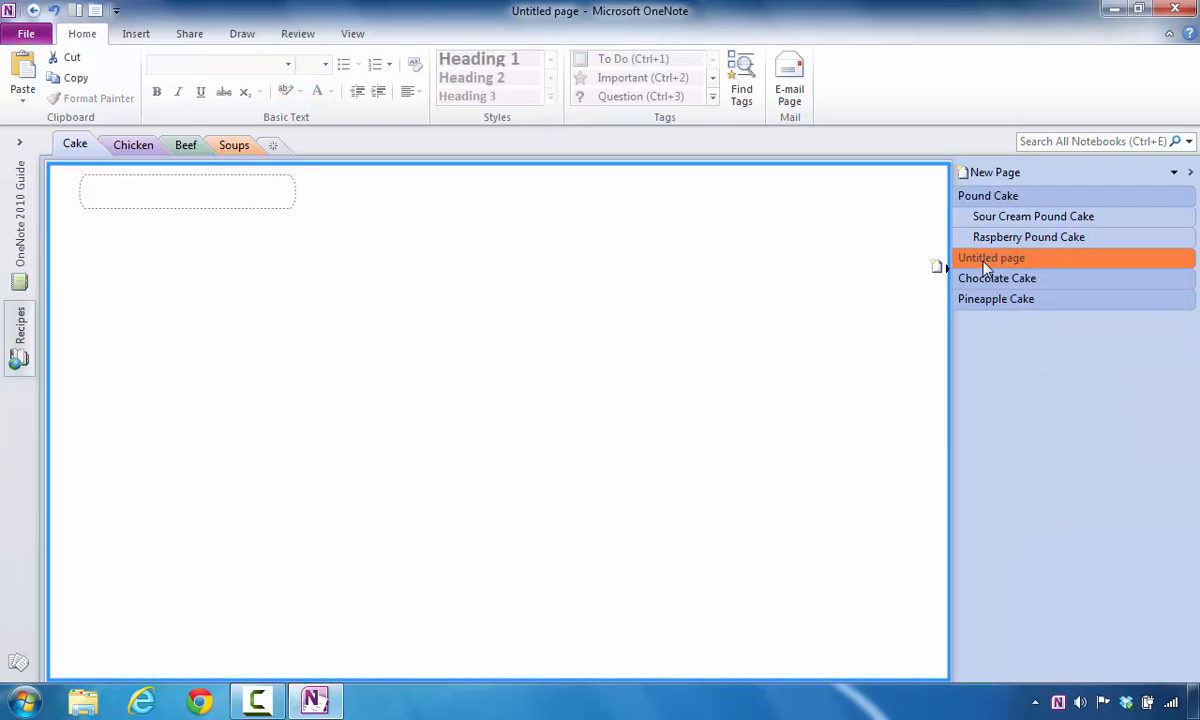